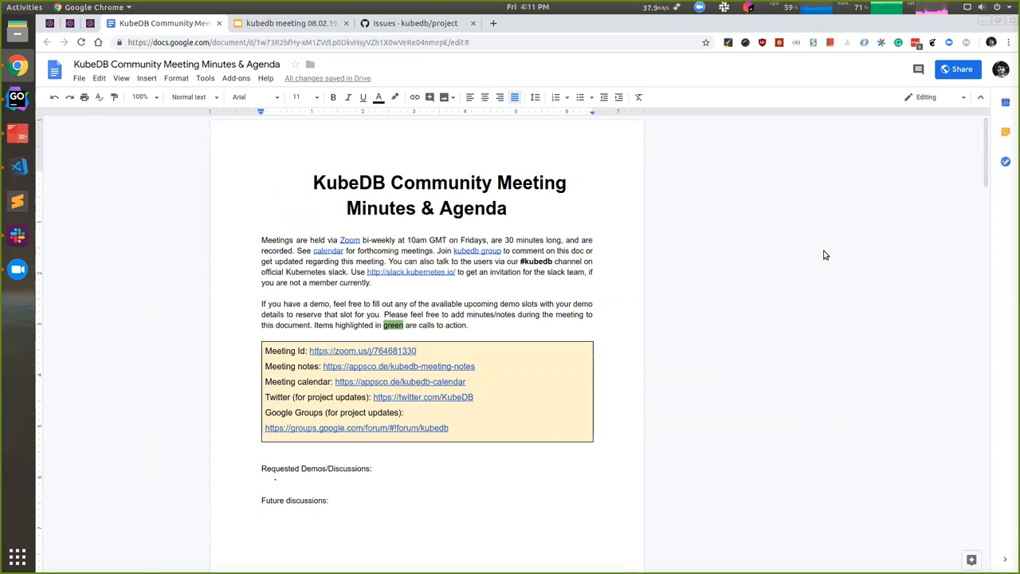
mouse_move(712, 344)
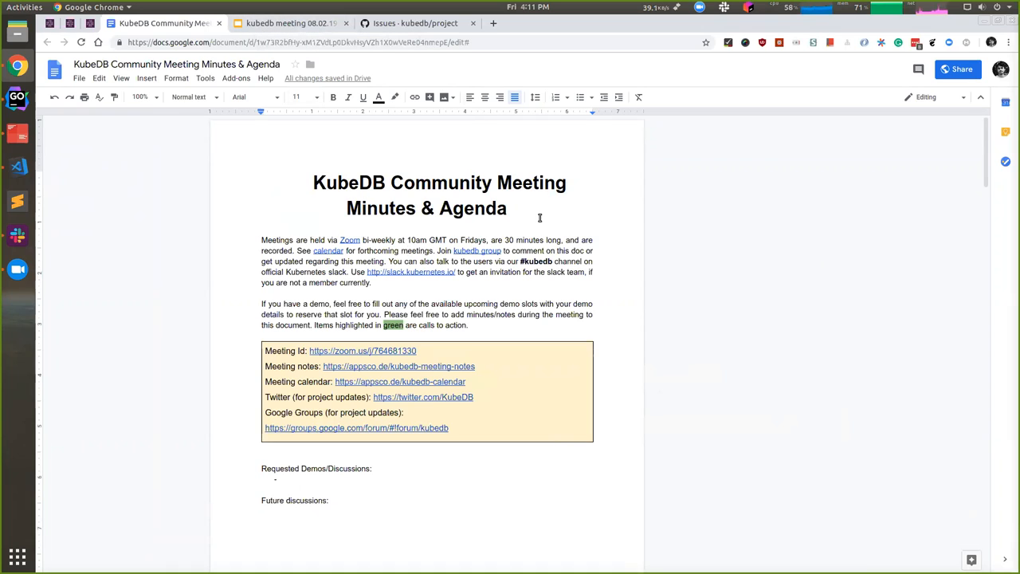
mouse_move(564, 247)
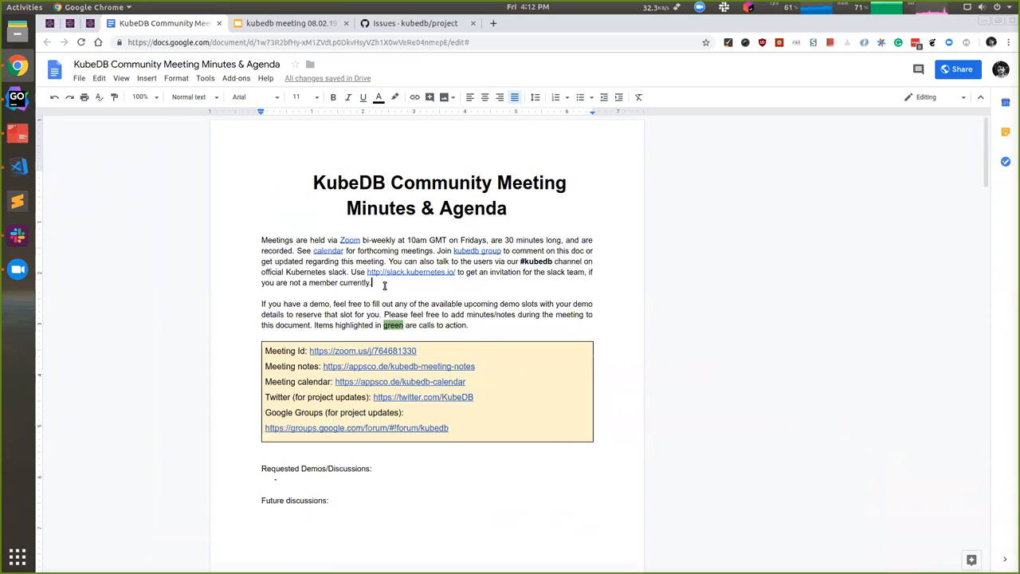
Step: Reach the February 08, 2019 meeting notes and open the linked Work progress presentation
scroll(down, 3)
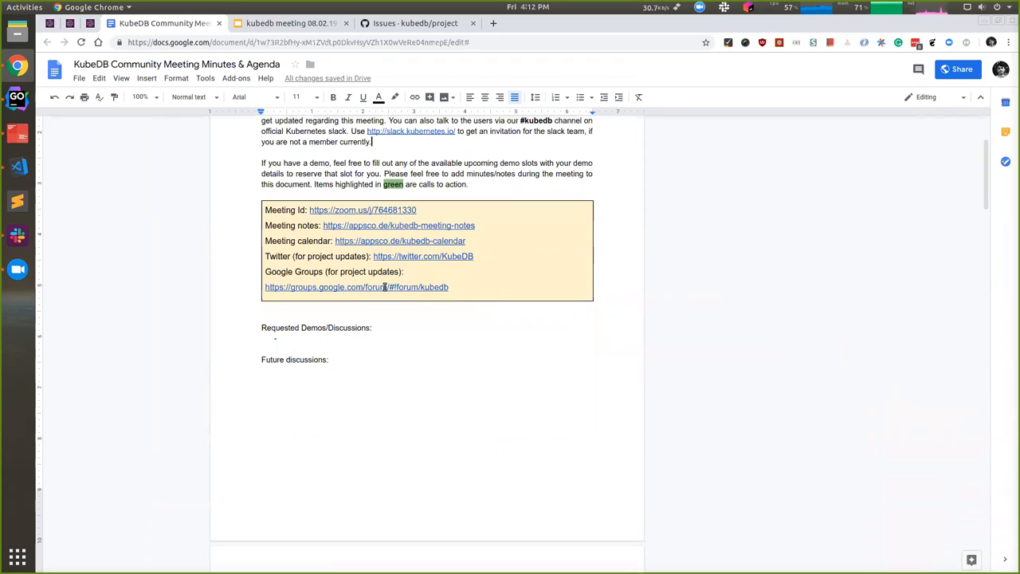
scroll(down, 3)
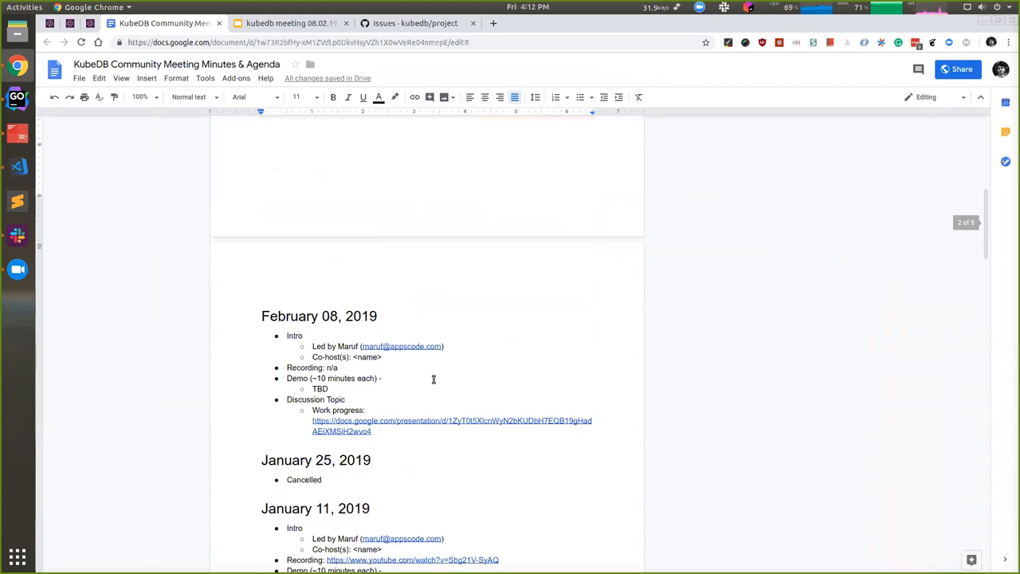
scroll(down, 3)
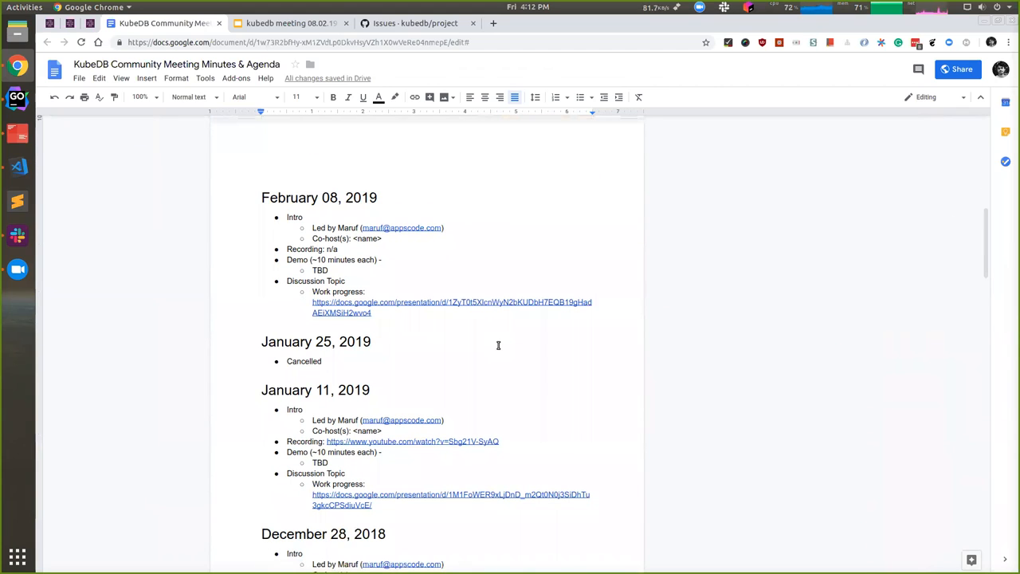
click(453, 306)
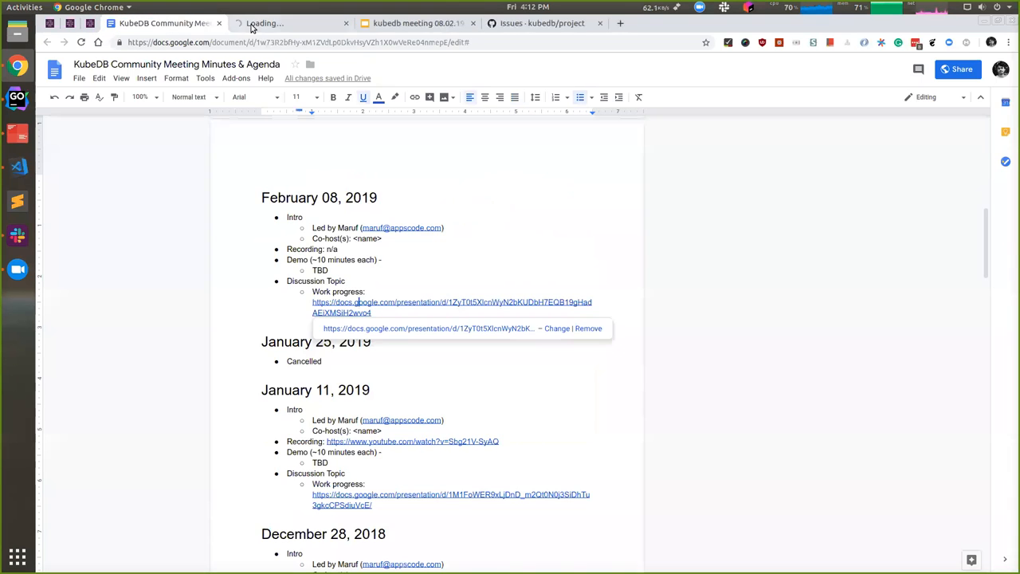
click(453, 301)
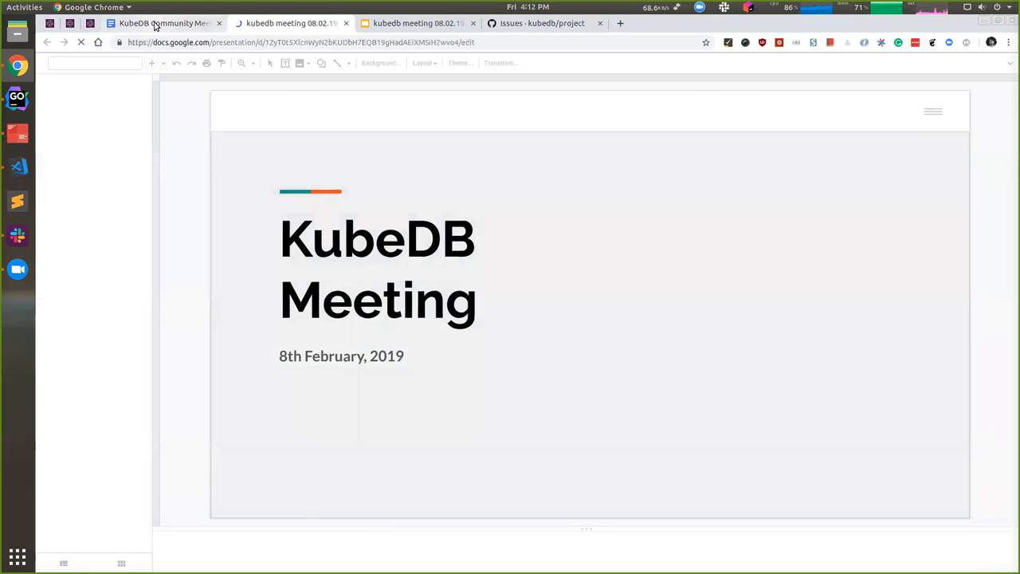
Step: Return to the meeting minutes, then switch to the KubeDB meeting presentation tab
click(163, 22)
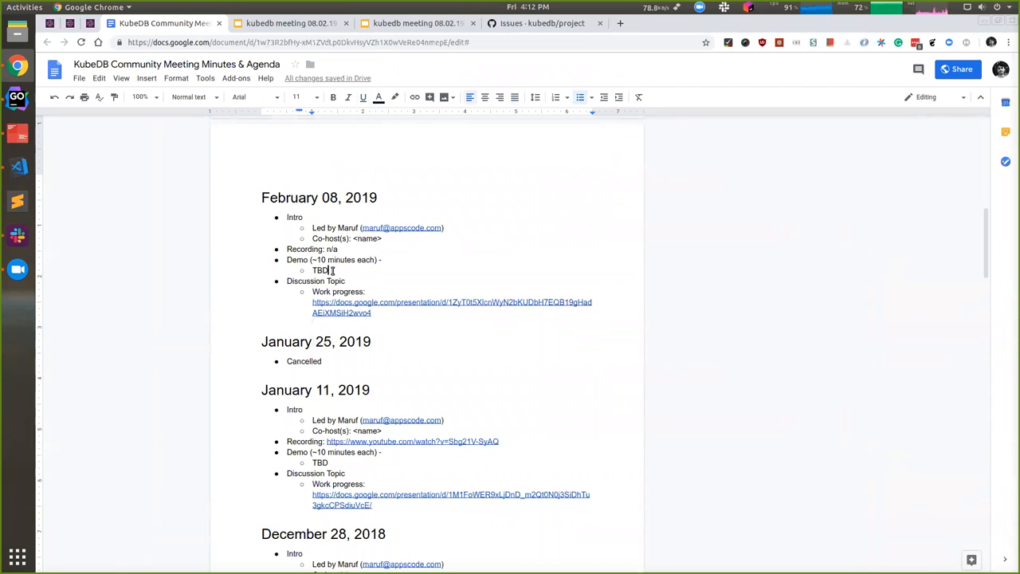
mouse_move(408, 285)
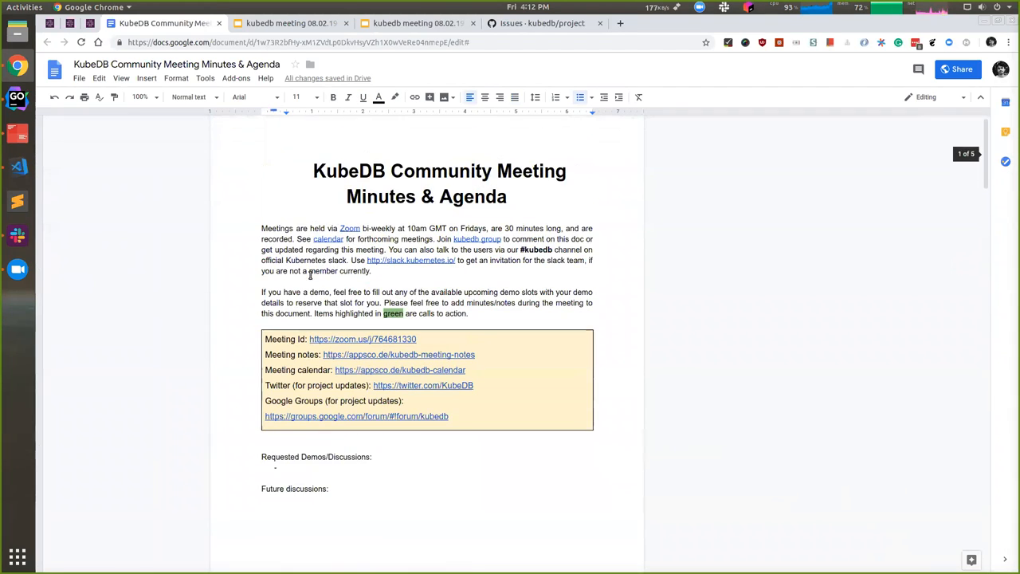
scroll(down, 3)
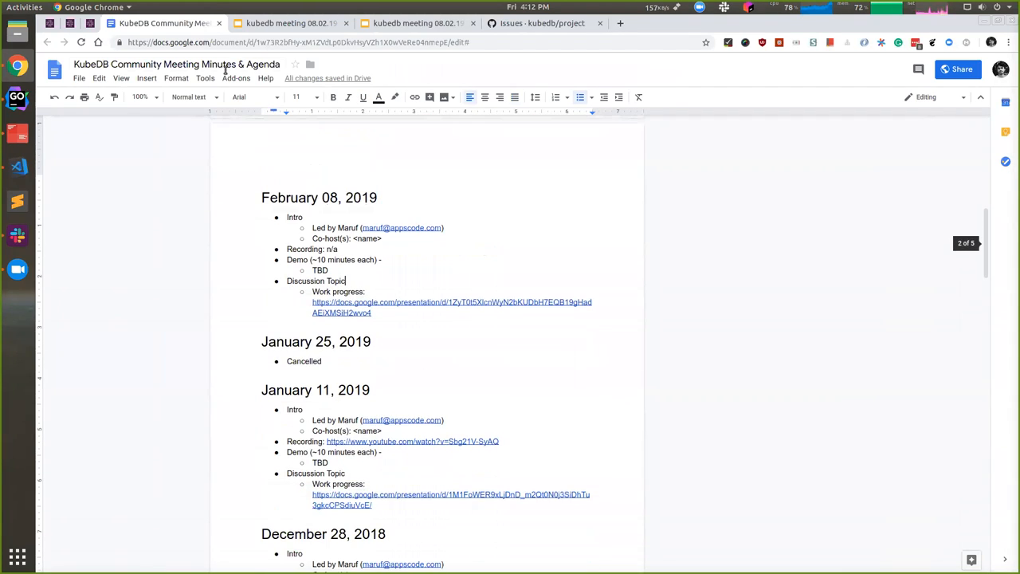
click(418, 23)
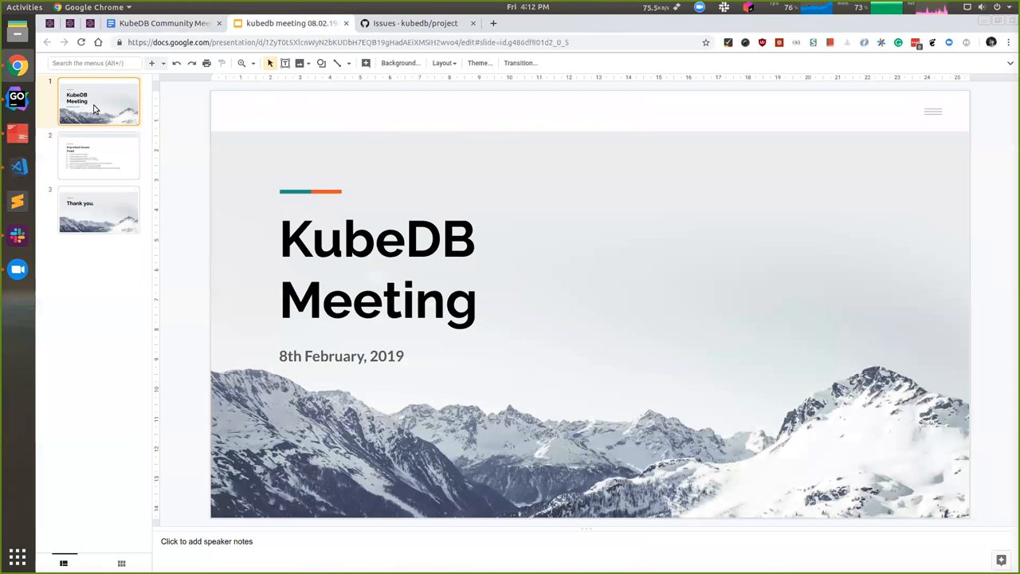
Step: Show slide 2, Important Issues Fixed, listing the nine resolved KubeDB issues
click(98, 156)
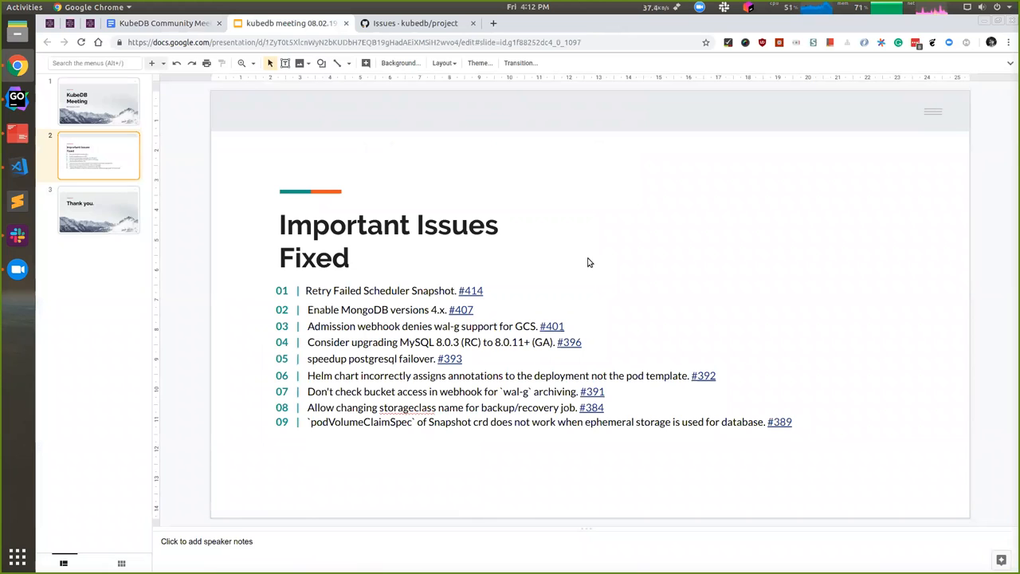
mouse_move(469, 291)
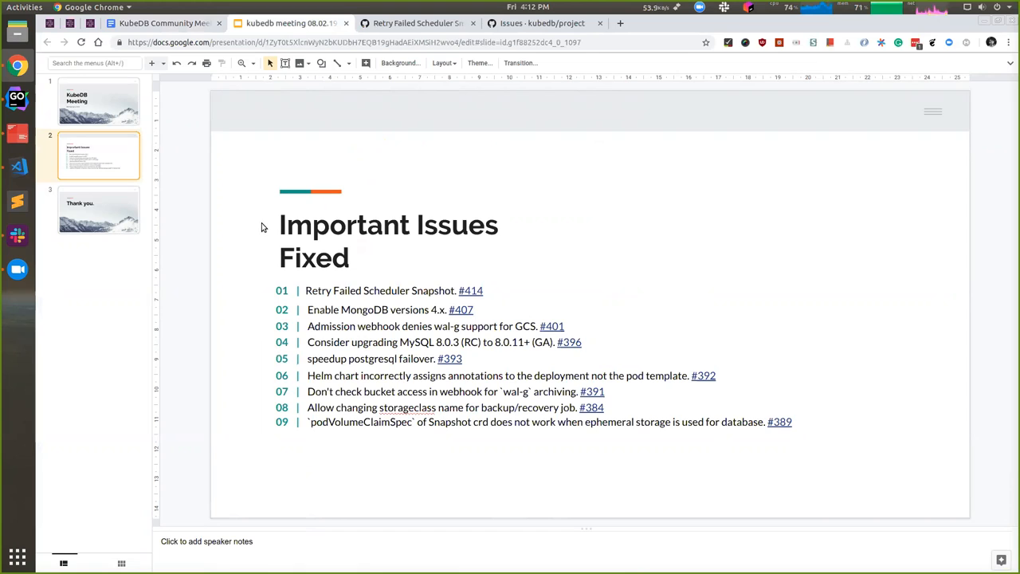
Step: View issue #414 Retry Failed Scheduler Snapshot and follow its reference to merged PR #382
click(415, 22)
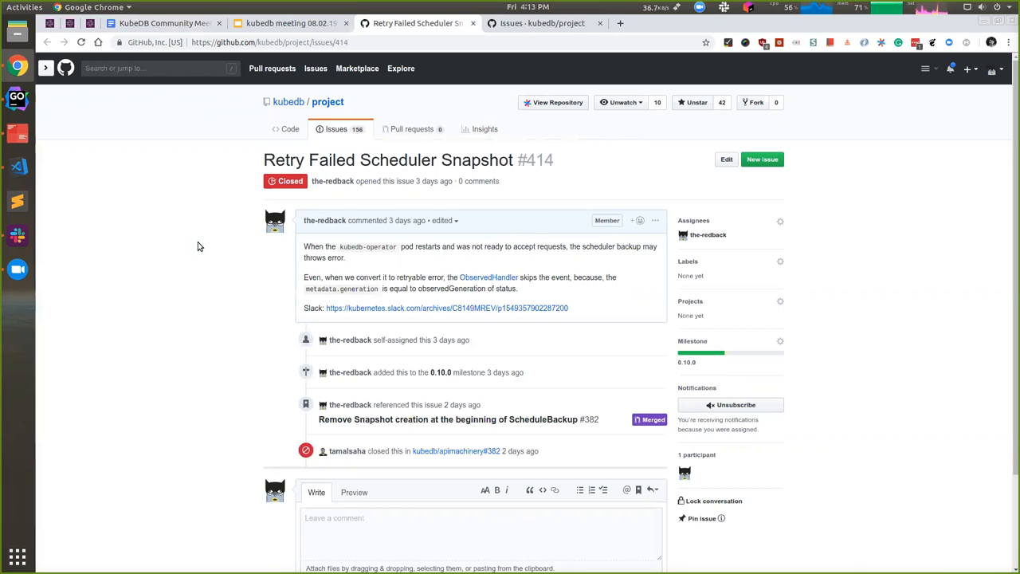
mouse_move(447, 419)
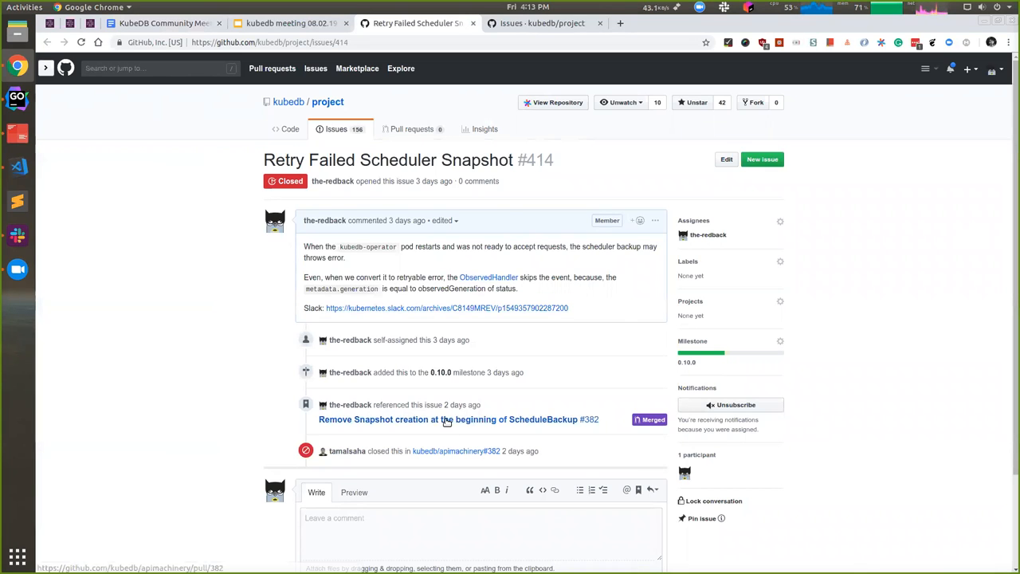
click(456, 419)
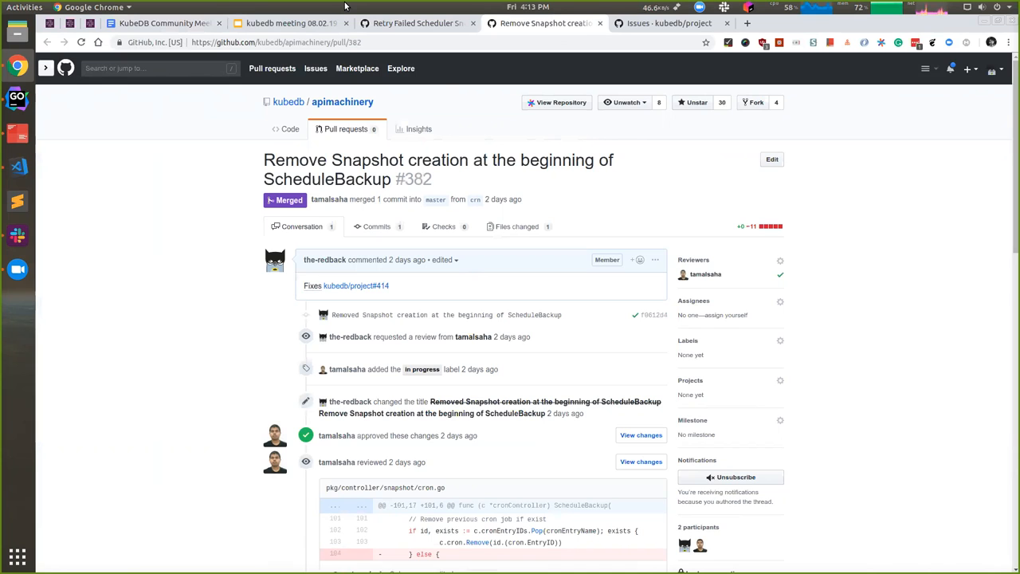
Step: Review PR #382's Files changed diff, the removed snapshot-creation lines in cron.go
click(516, 227)
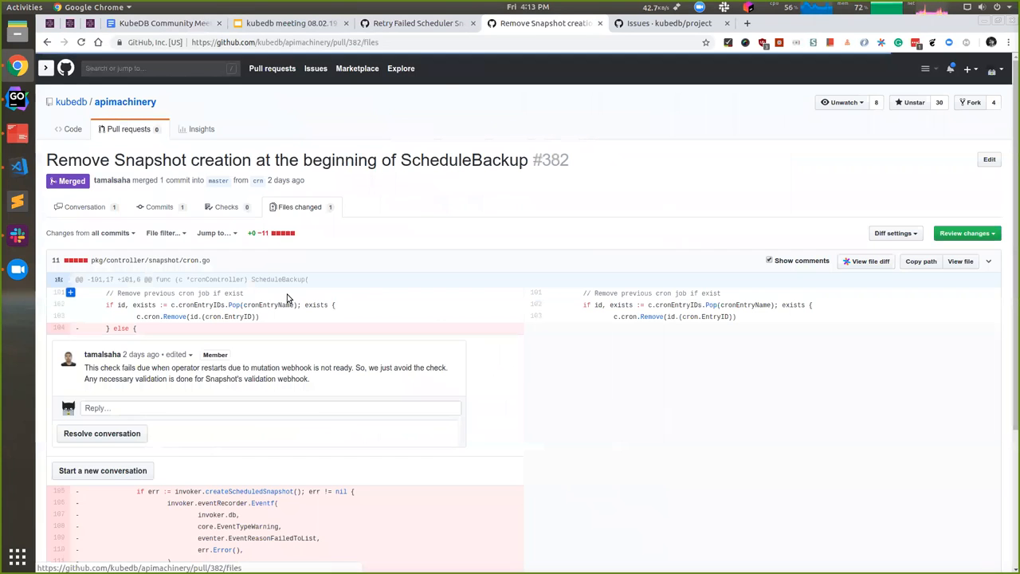
scroll(down, 3)
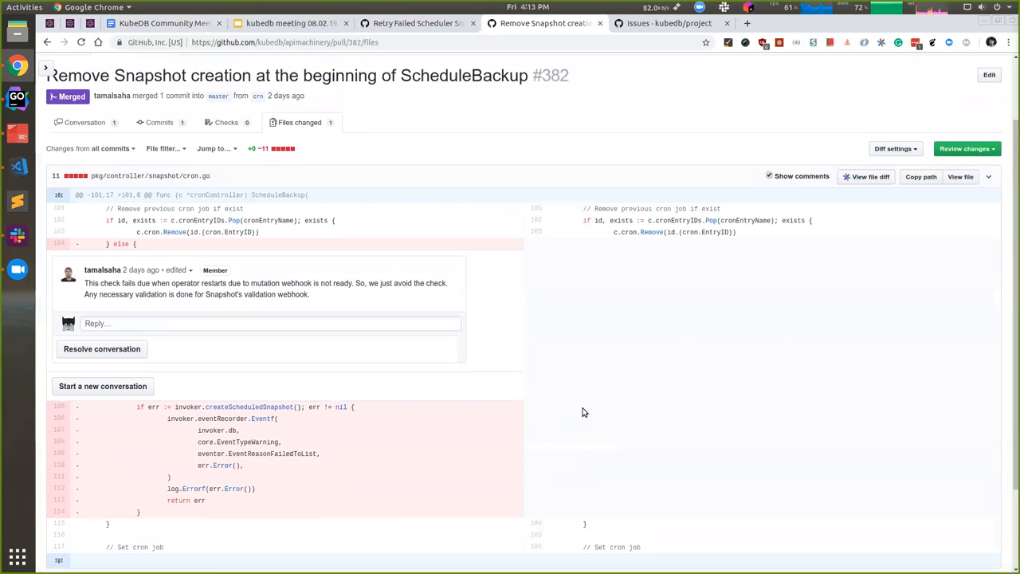
scroll(down, 3)
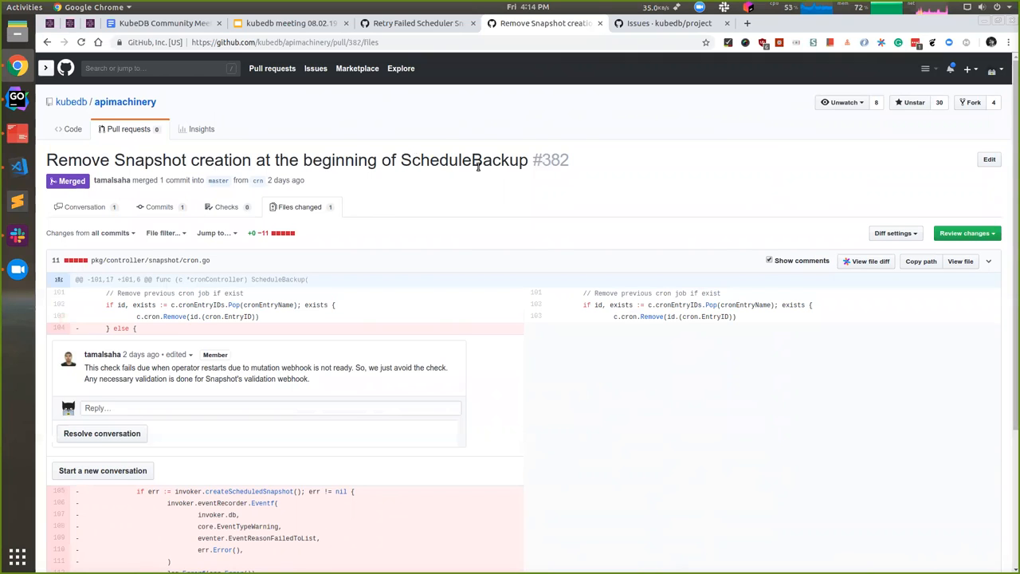
Step: Return to the issue #414 Retry Failed Scheduler Snapshot tab
click(415, 22)
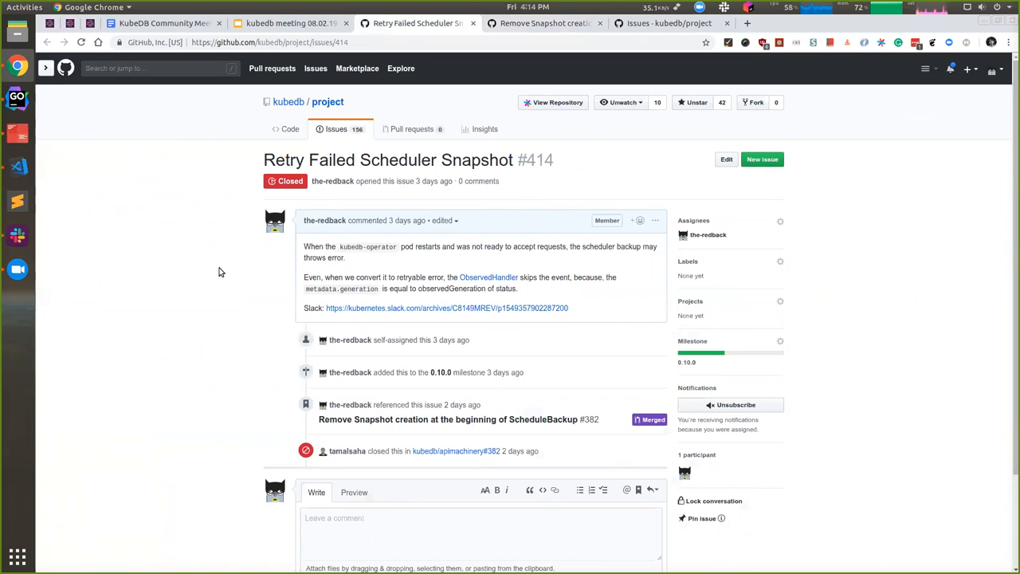
mouse_move(226, 267)
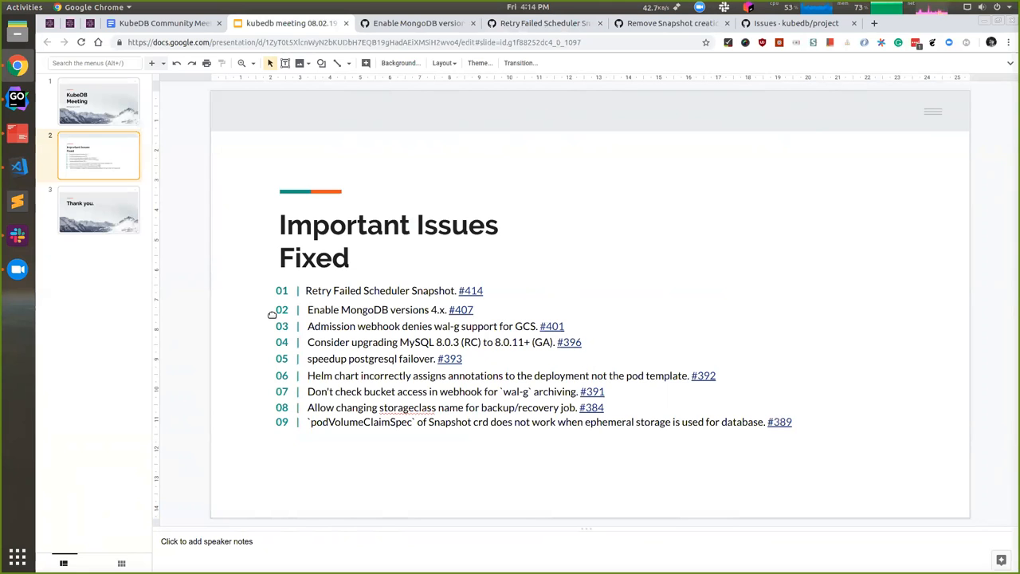
Step: Read issue #407 Enable MongoDB versions 4.x, highlighting license text, then follow Support for mongo 4.x #139
click(418, 23)
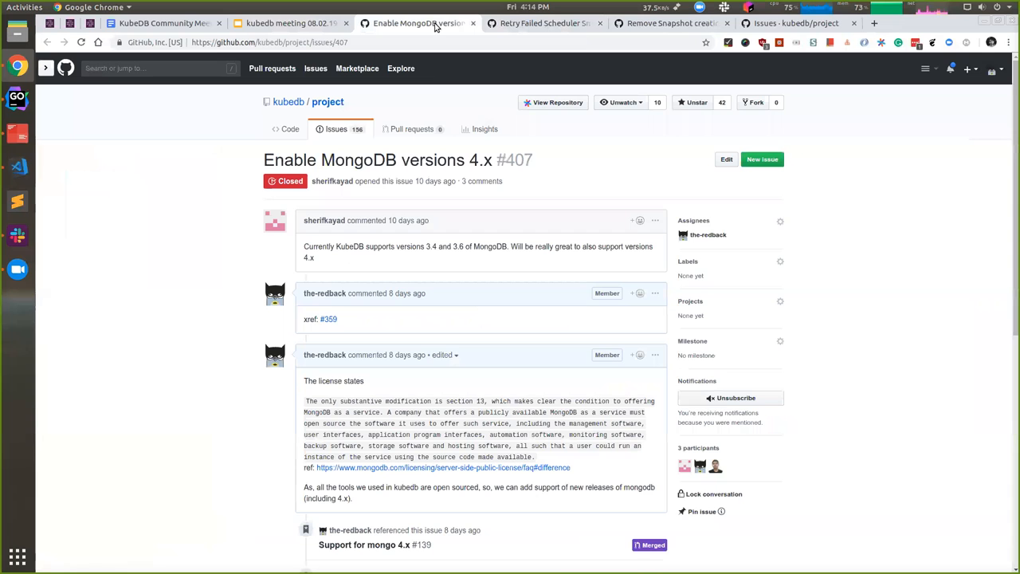
scroll(down, 3)
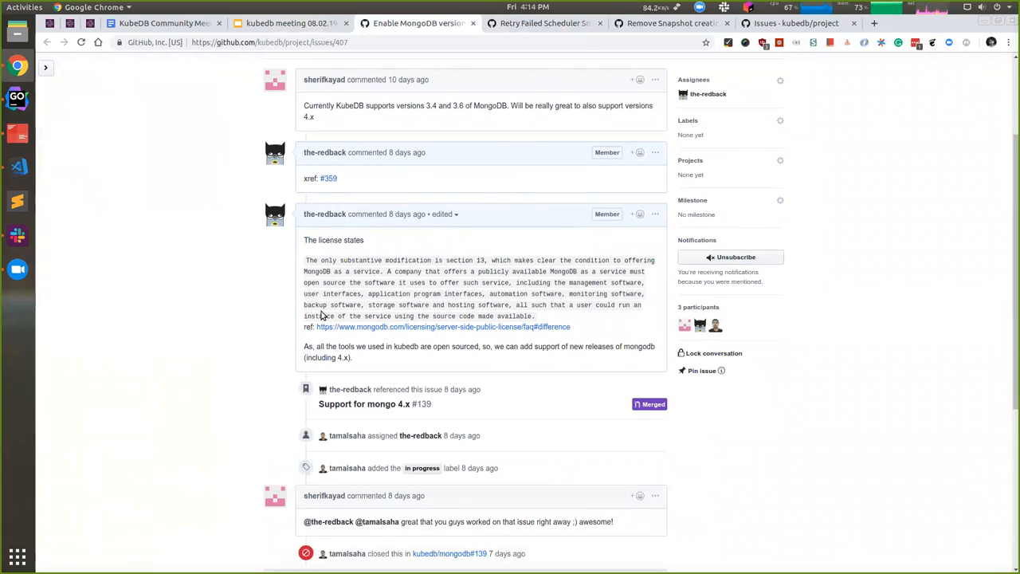
mouse_move(423, 271)
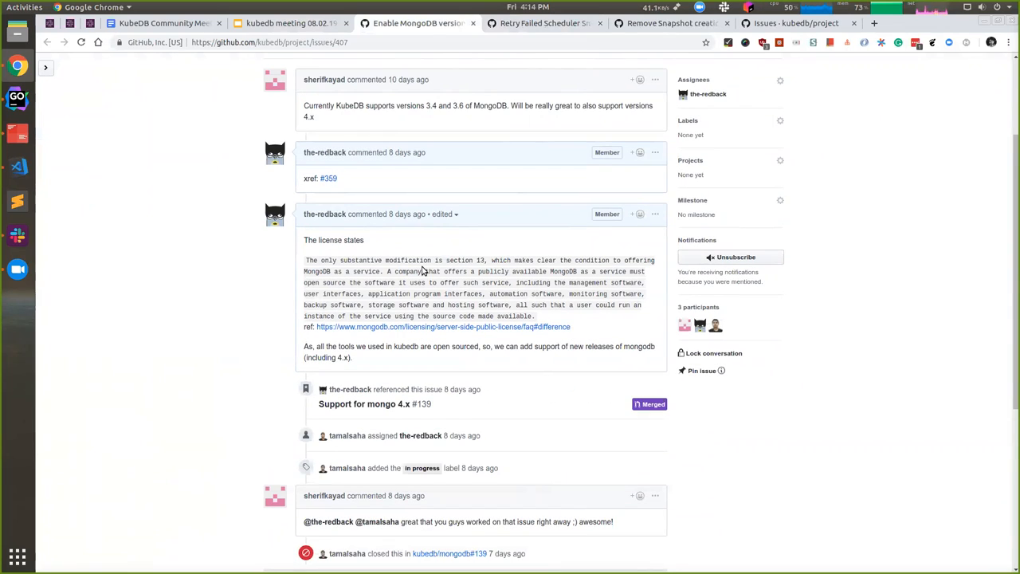
drag(389, 271, 553, 304)
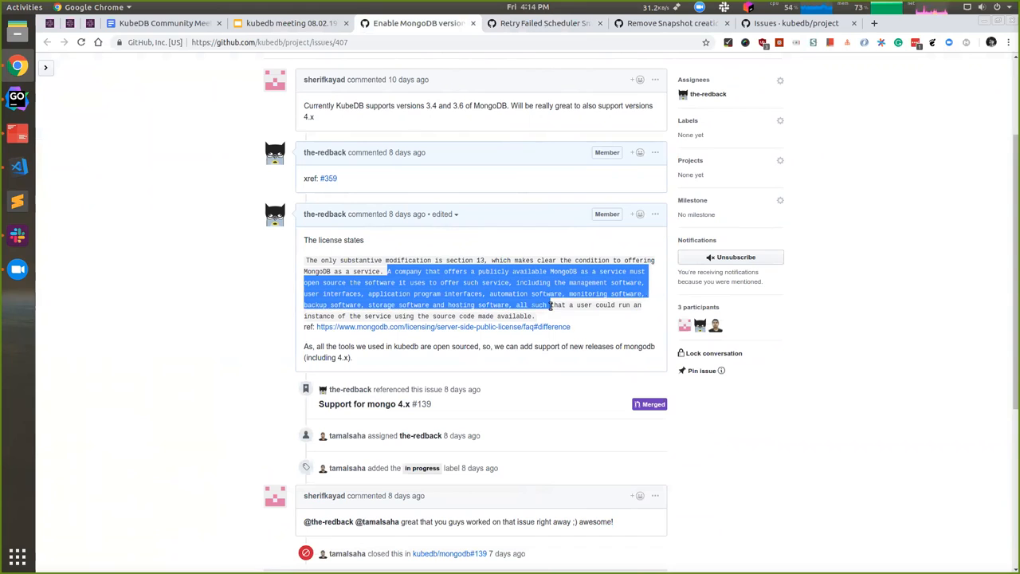
click(555, 319)
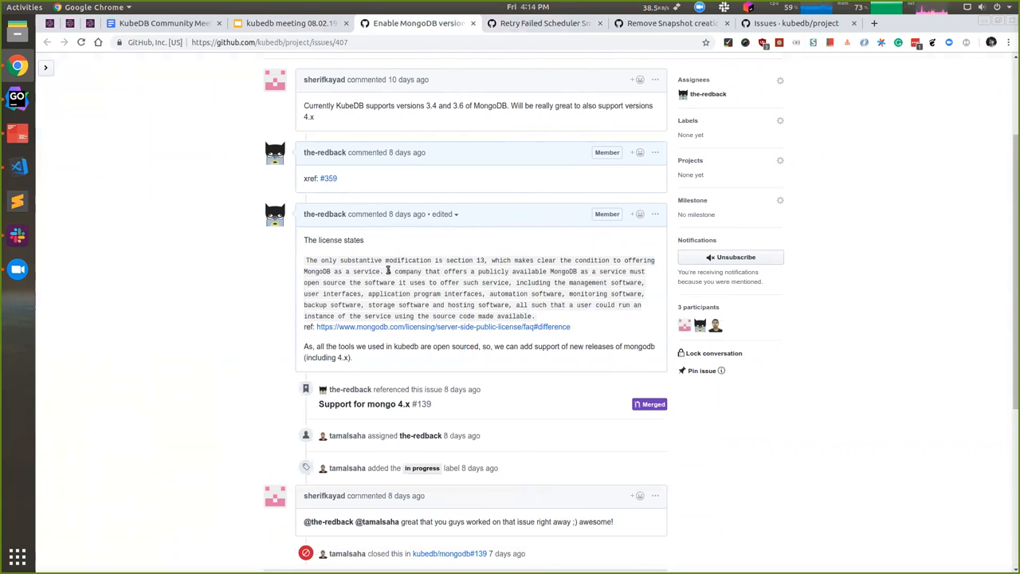
mouse_move(555, 322)
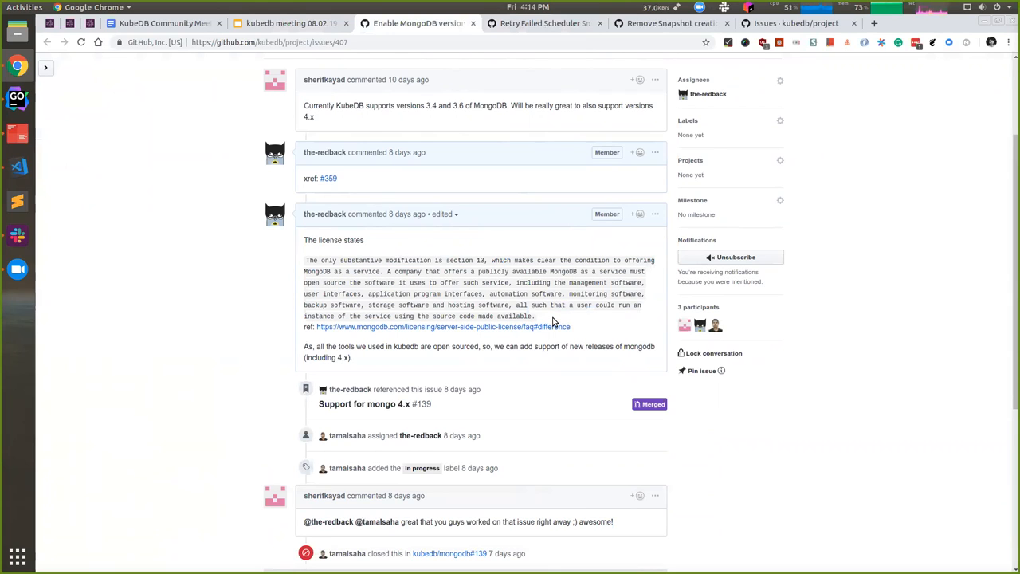
drag(306, 326, 542, 325)
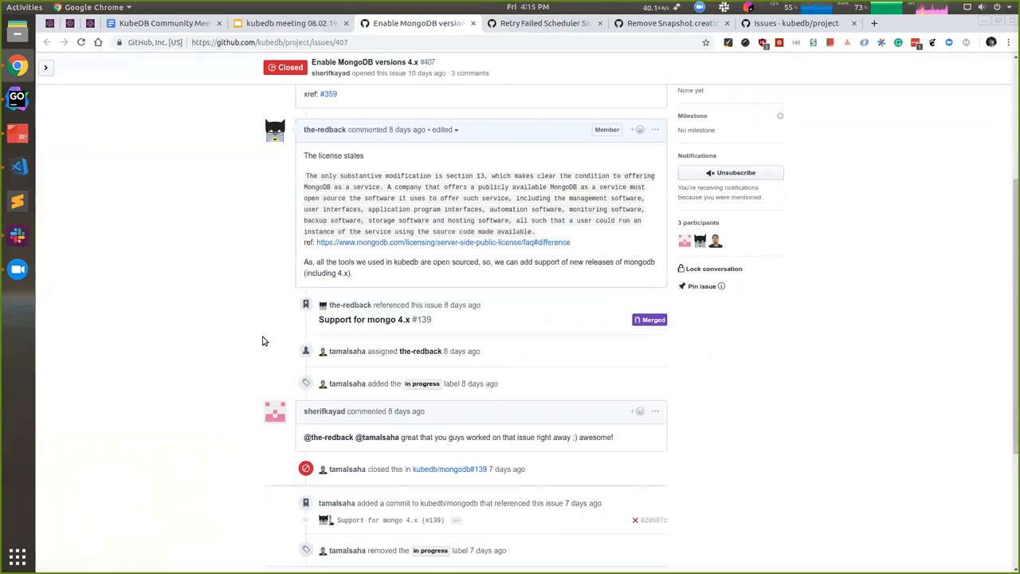
scroll(down, 3)
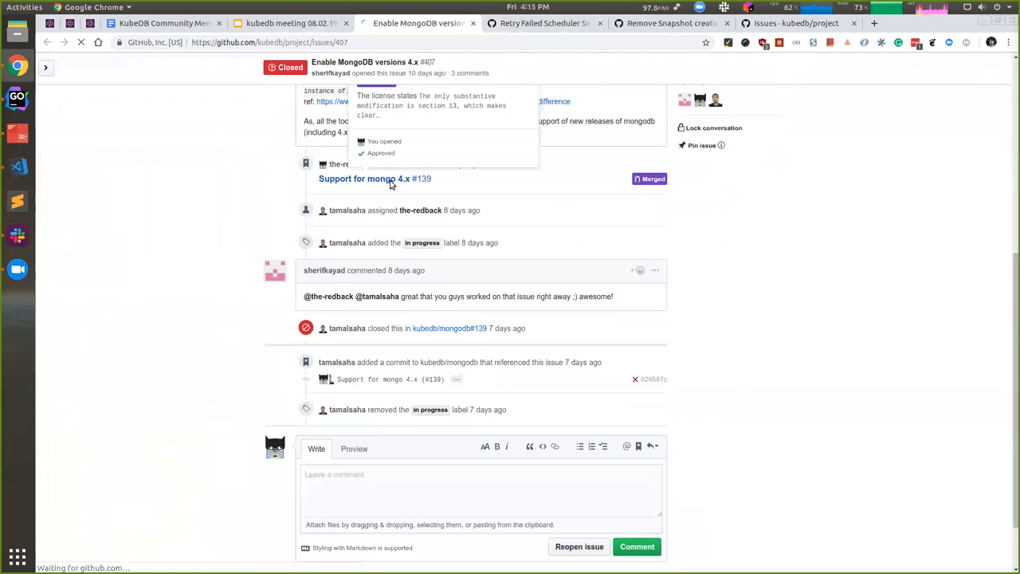
click(363, 178)
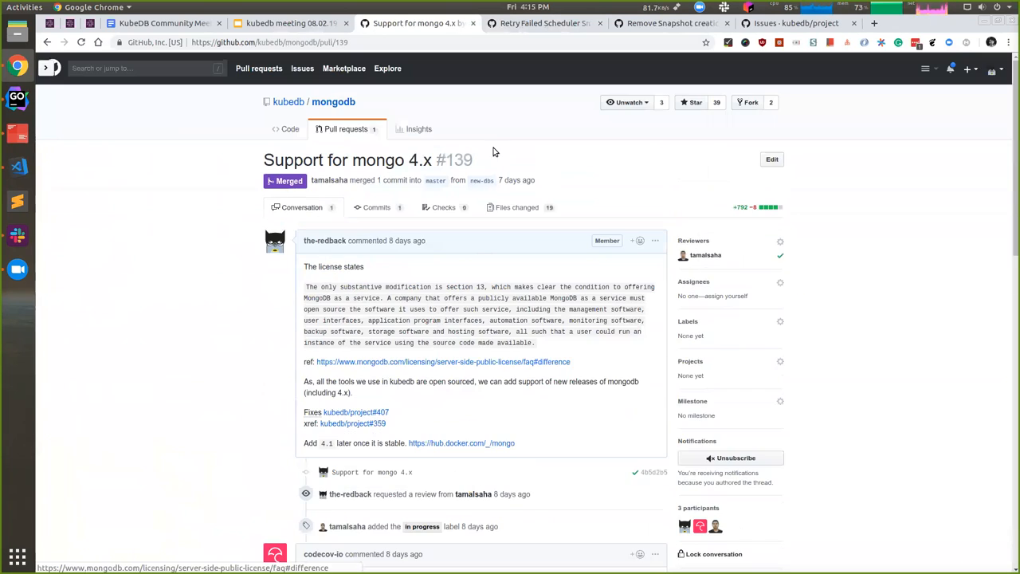
Step: Review PR #139's file changes, highlighting the added MongoDB 4.0 version entry
click(517, 207)
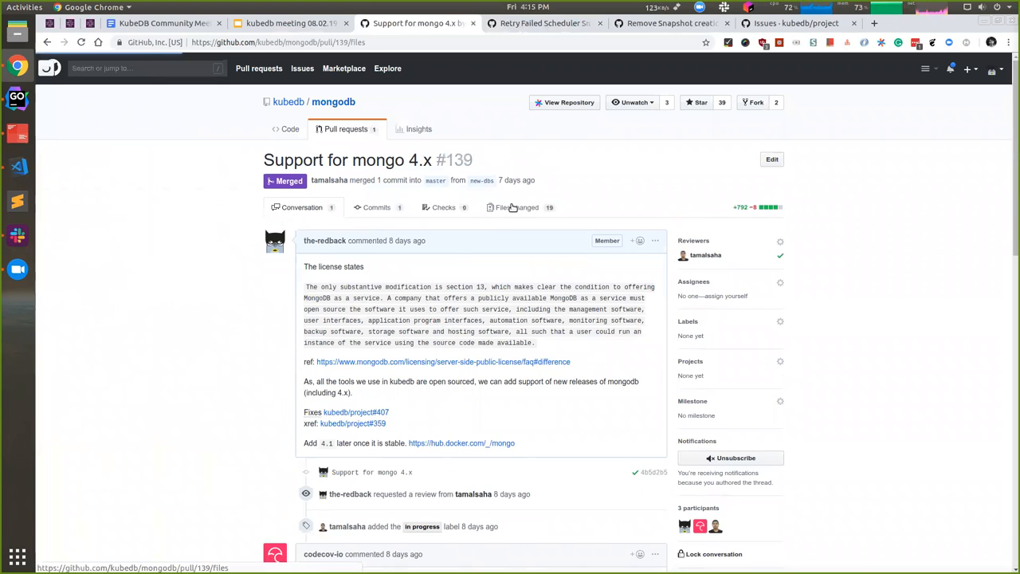
click(516, 207)
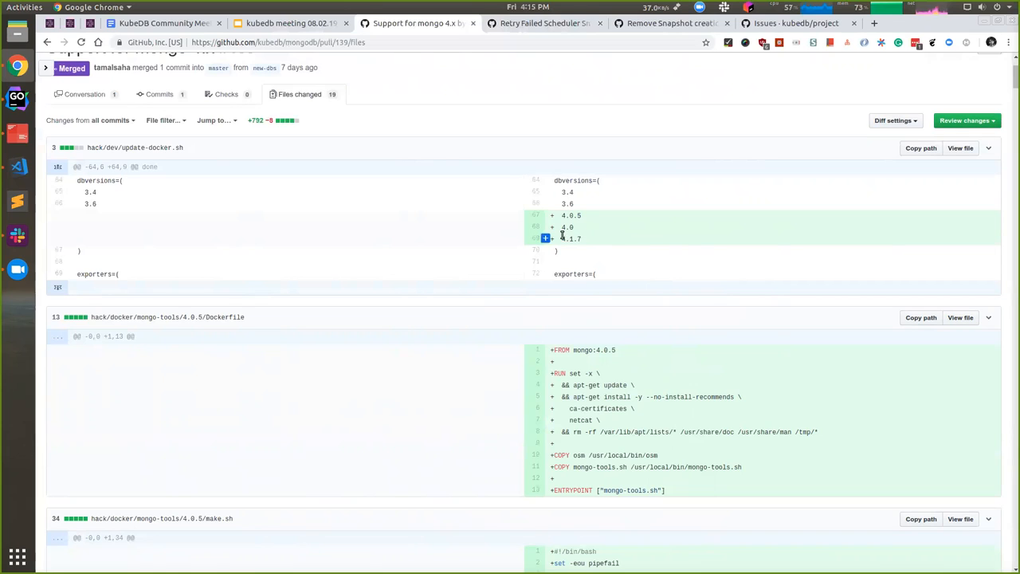
double_click(571, 239)
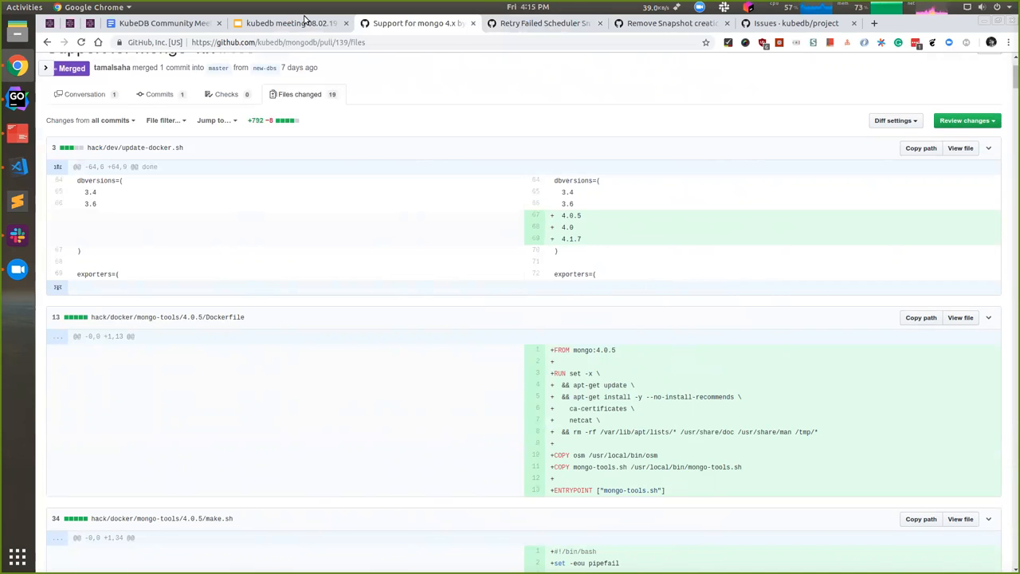
scroll(down, 3)
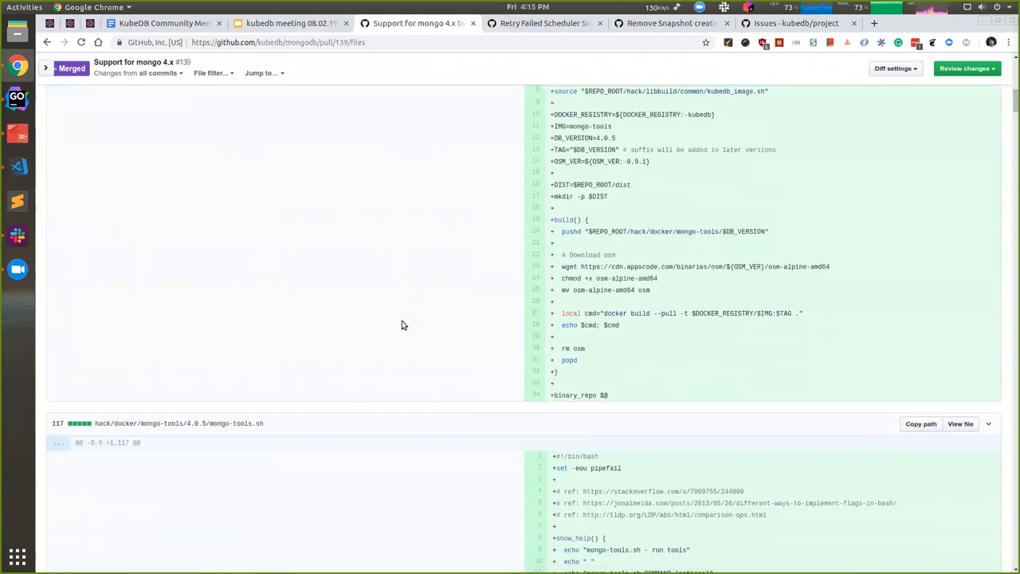
Step: From slide line 03, open issue #401 Admission webhook denies wal-g support for GCS
click(287, 22)
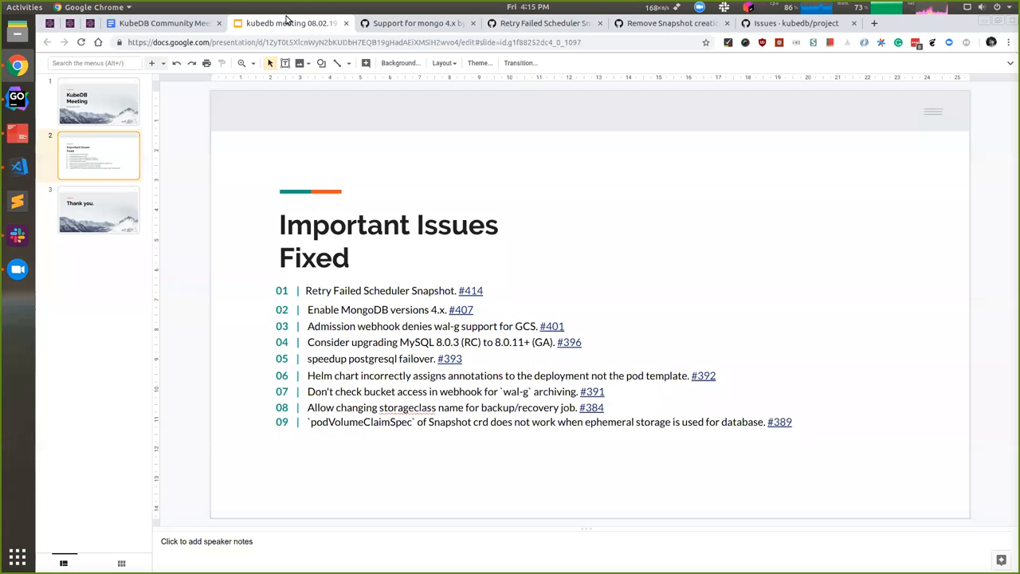
click(338, 325)
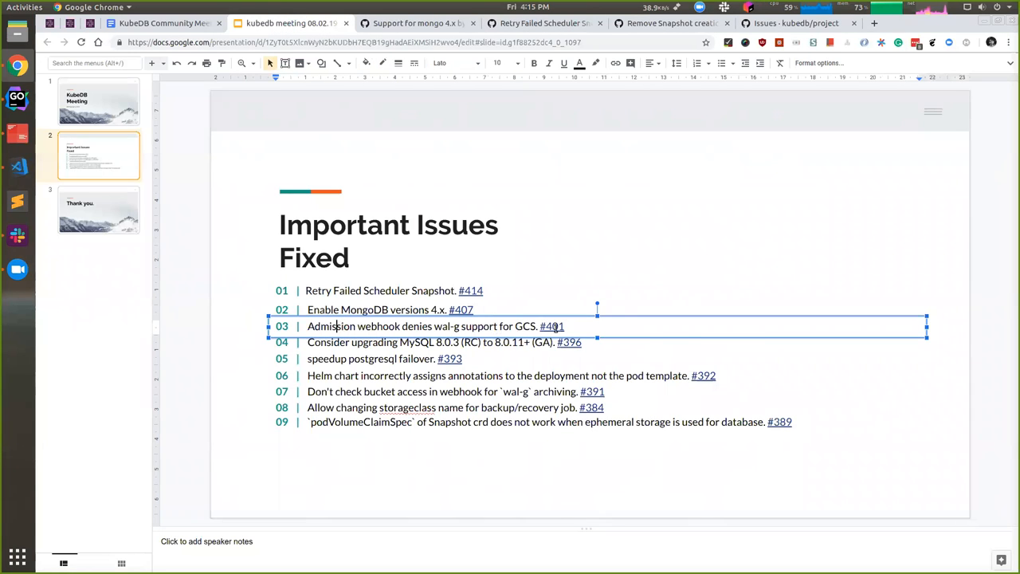
click(552, 325)
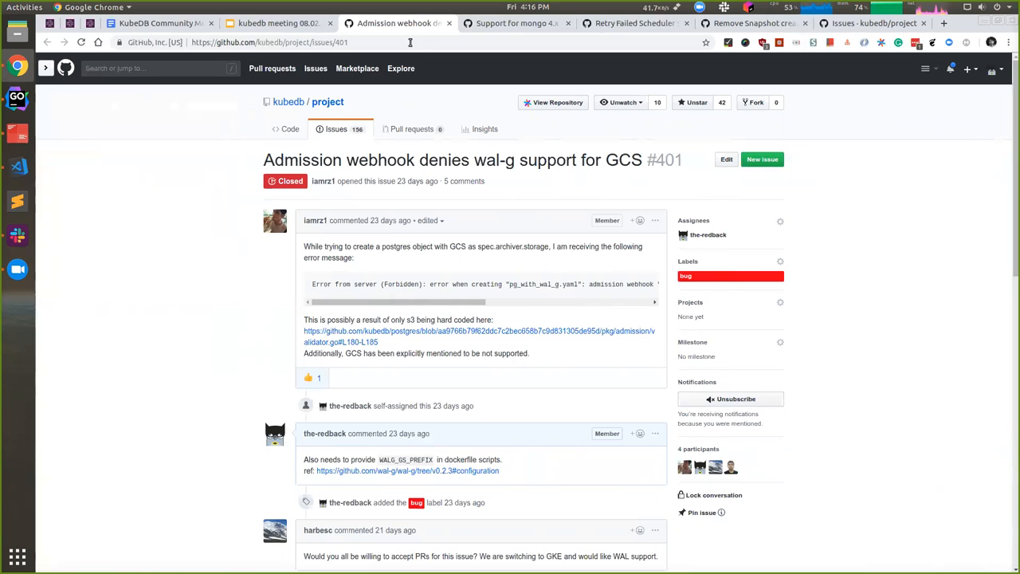
Step: Read through issue #401's discussion down to Support GCP in wal-g #249, then return to the slides
scroll(down, 3)
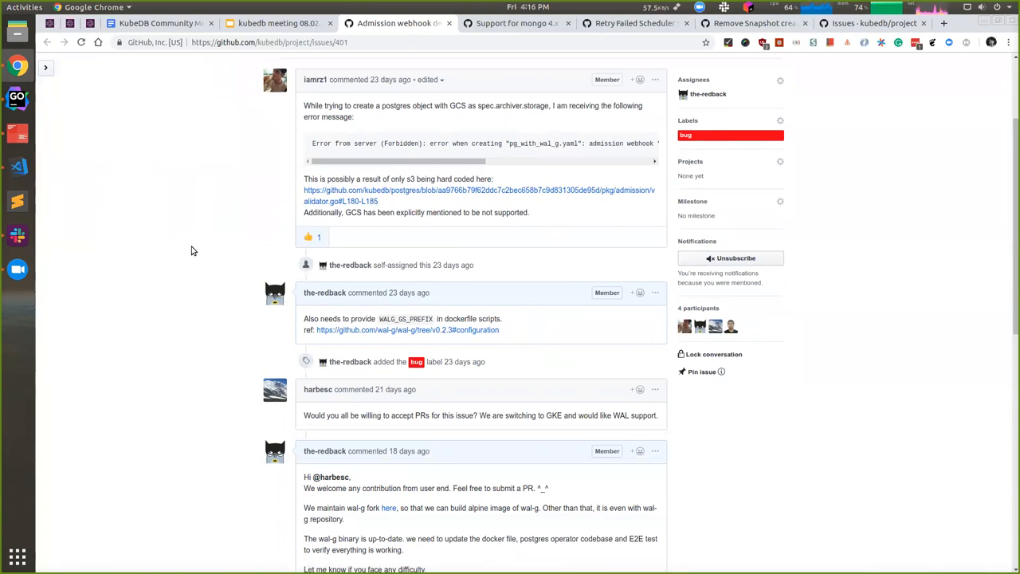
scroll(down, 3)
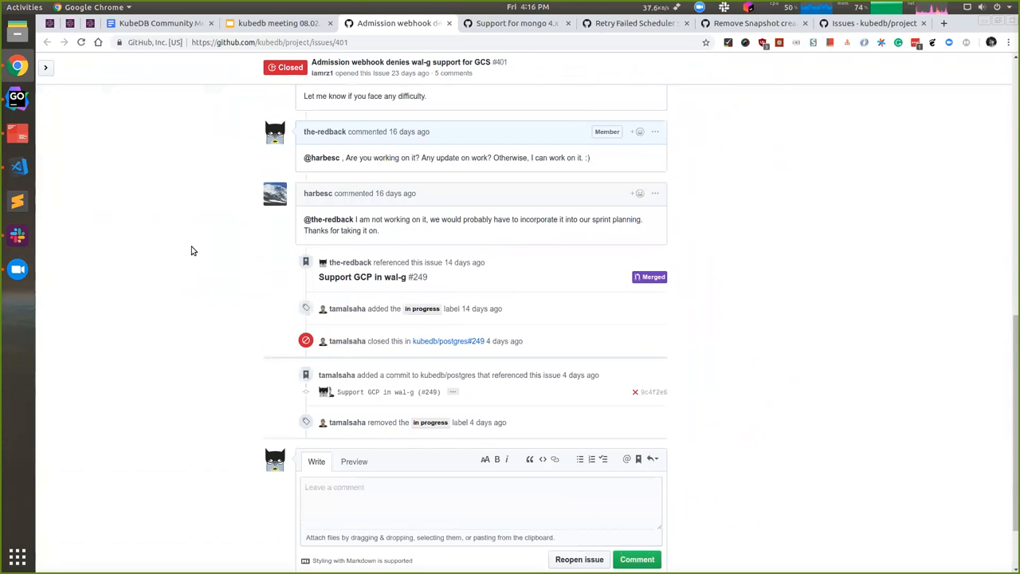
scroll(down, 3)
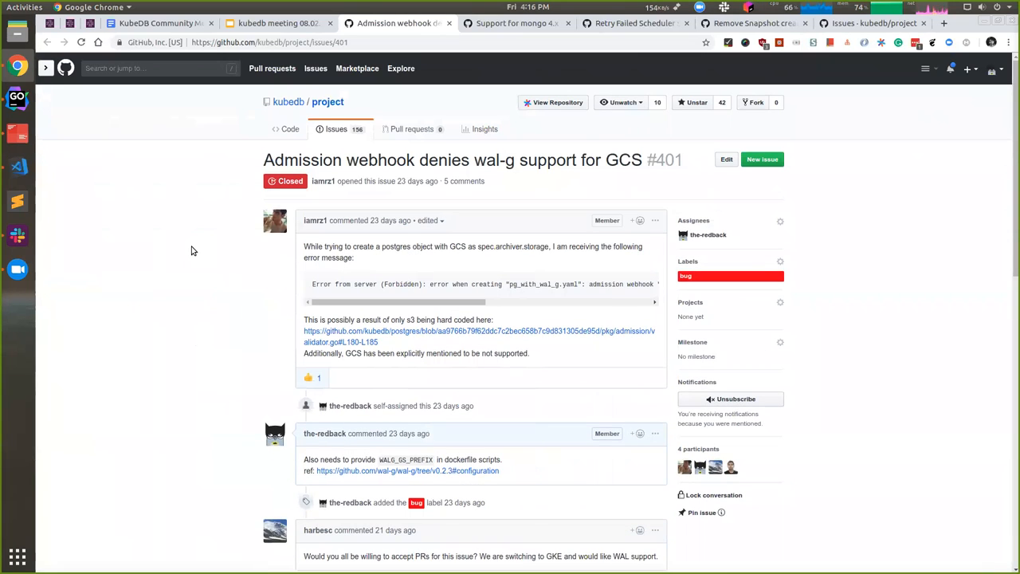
mouse_move(279, 23)
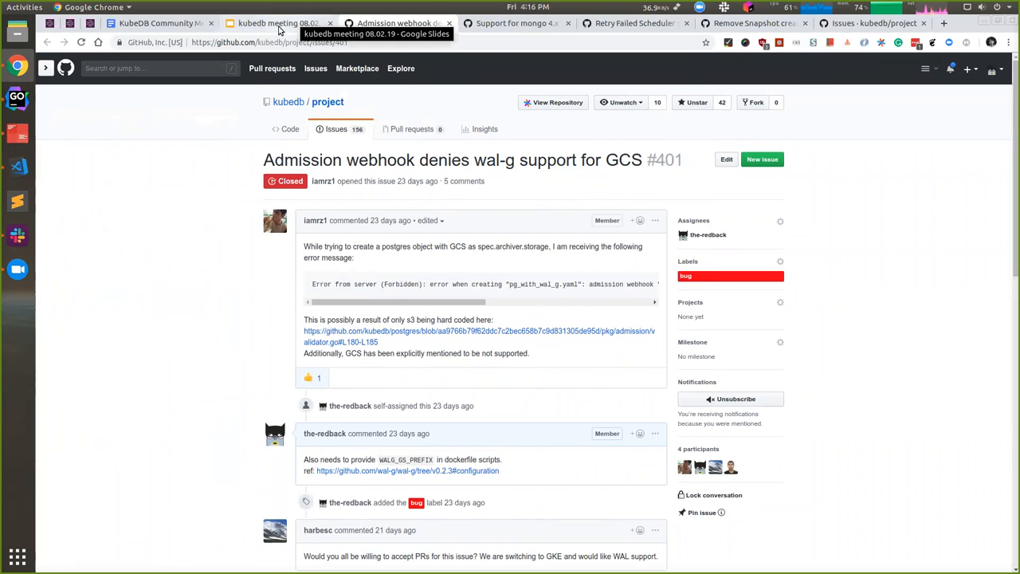
click(278, 23)
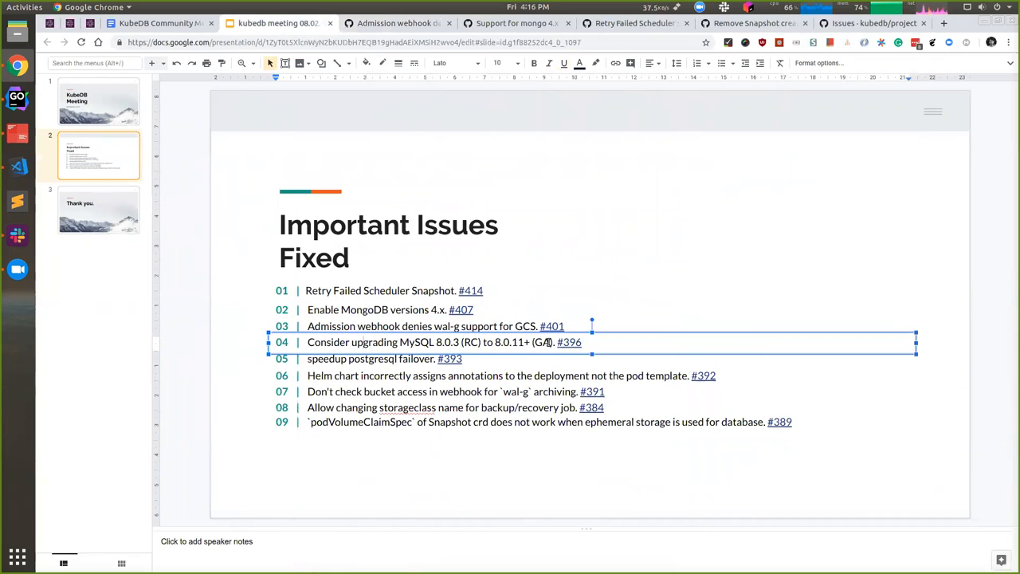
Step: Open issue #396 from slide line 04 and highlight the 8.0.3 and 8.0.11 versions in its title
click(569, 341)
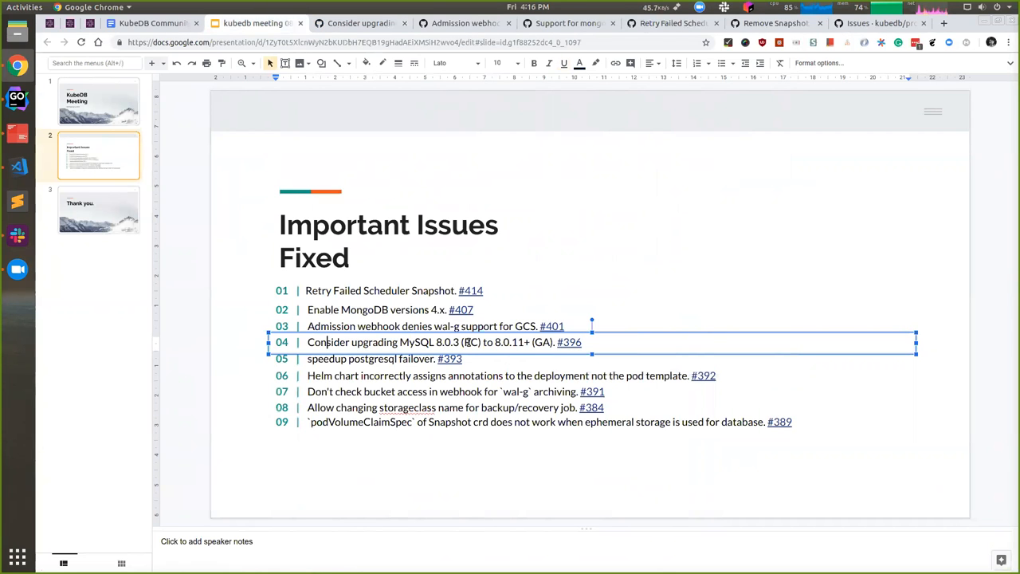
click(359, 22)
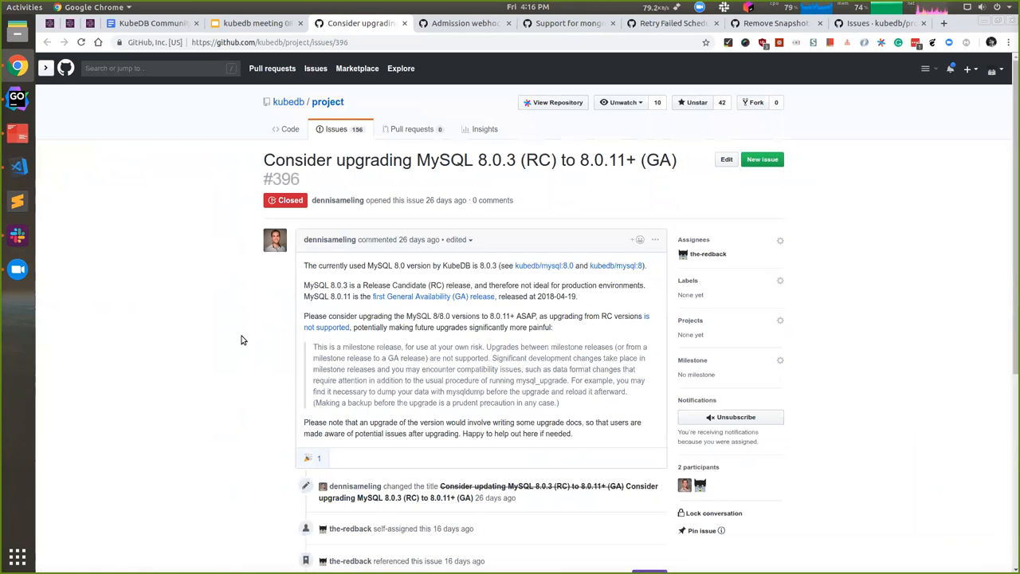
double_click(654, 160)
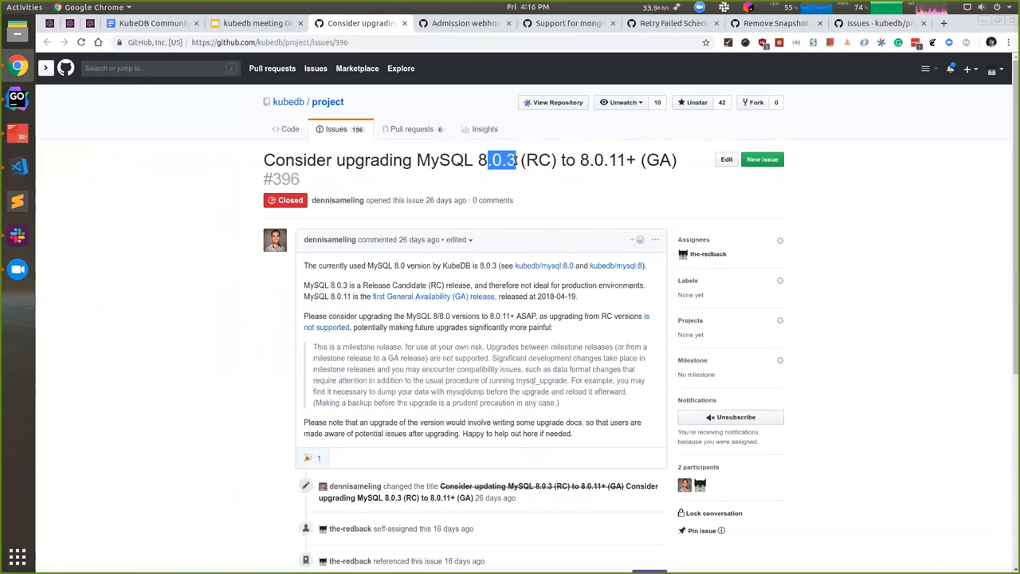
double_click(500, 159)
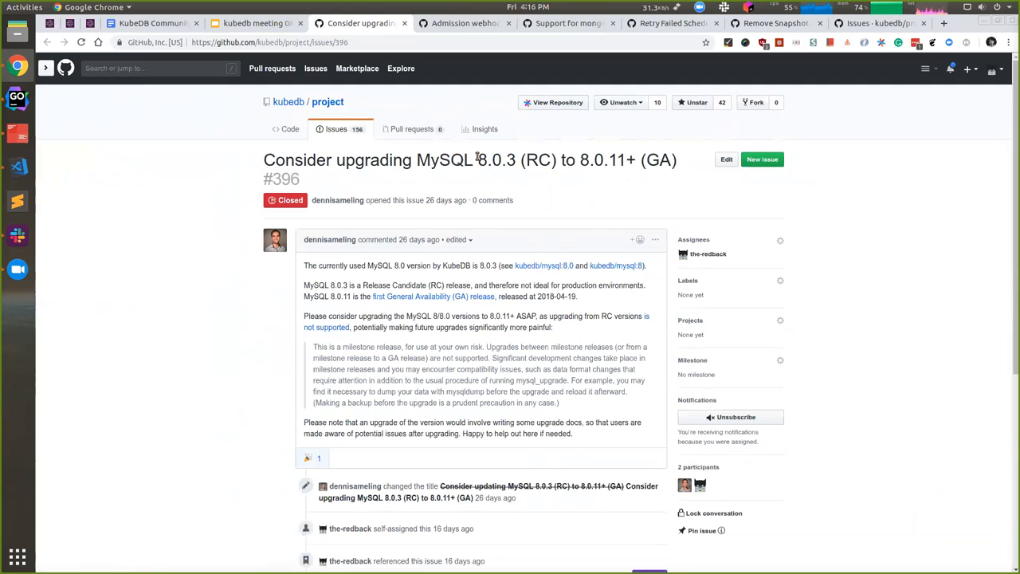
double_click(494, 159)
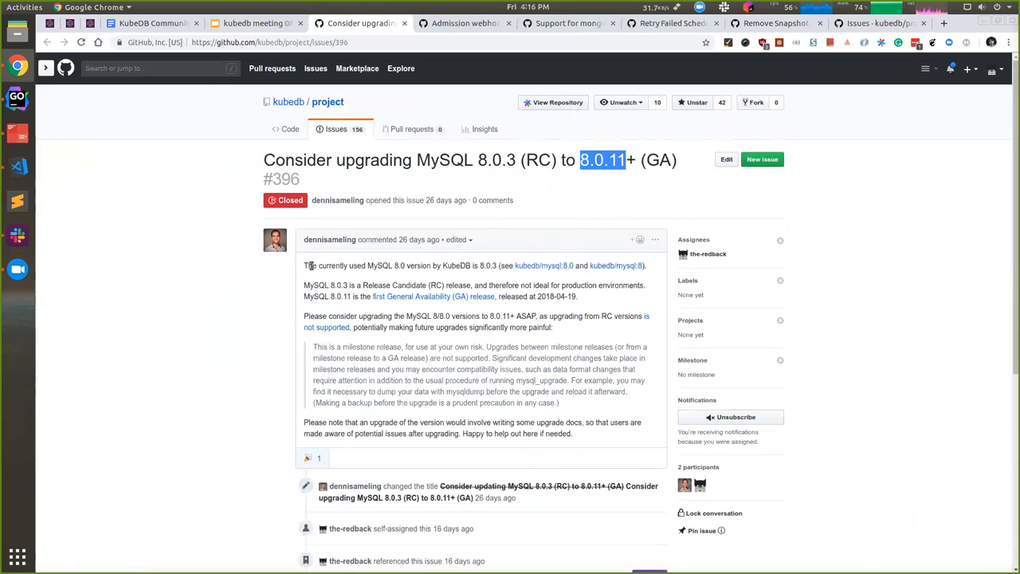
Step: Scroll through issue #396's references and switch to merged PR #131, Added support of MySQL 8.0.14
scroll(down, 3)
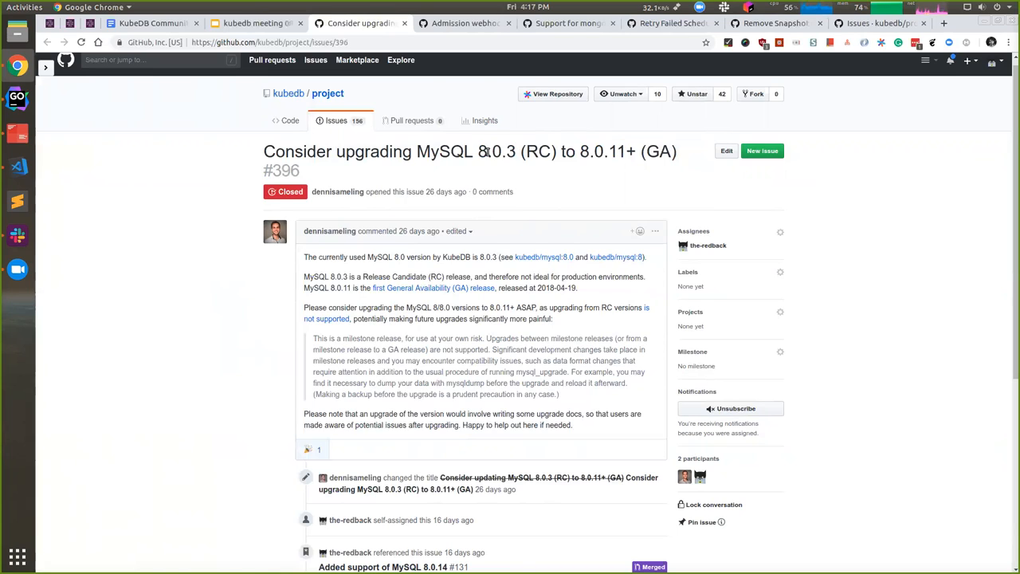
double_click(498, 152)
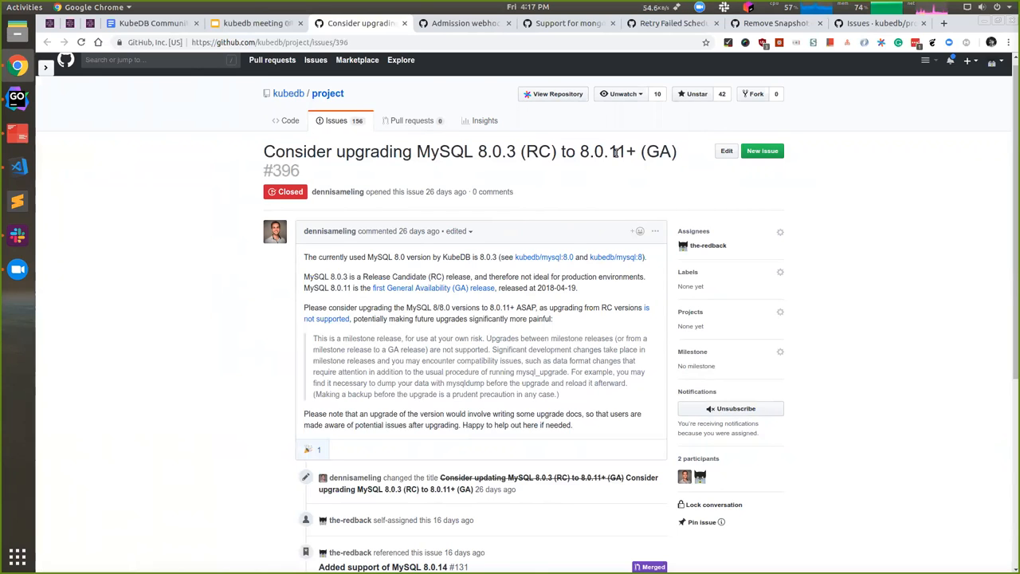
double_click(602, 151)
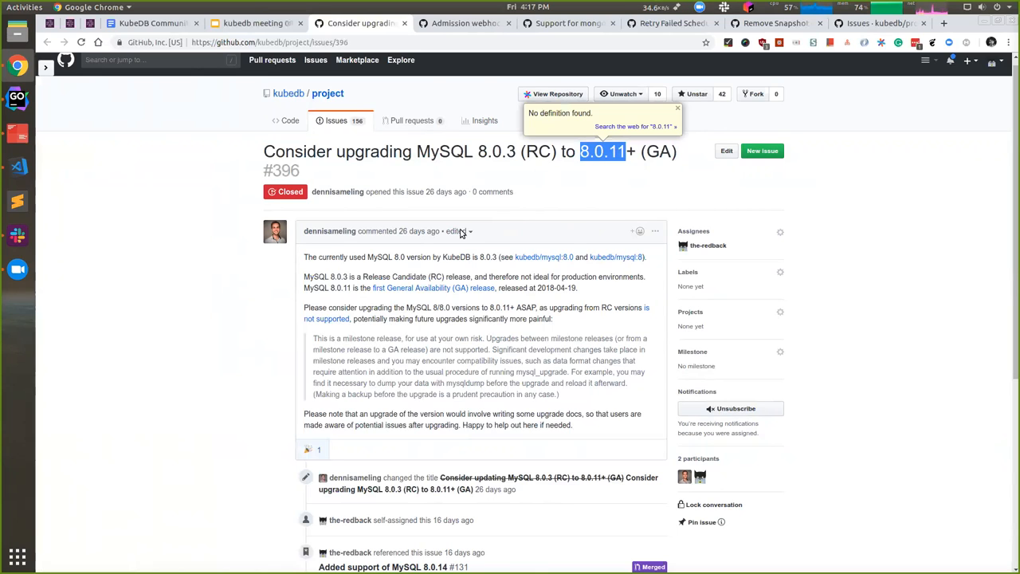
scroll(down, 3)
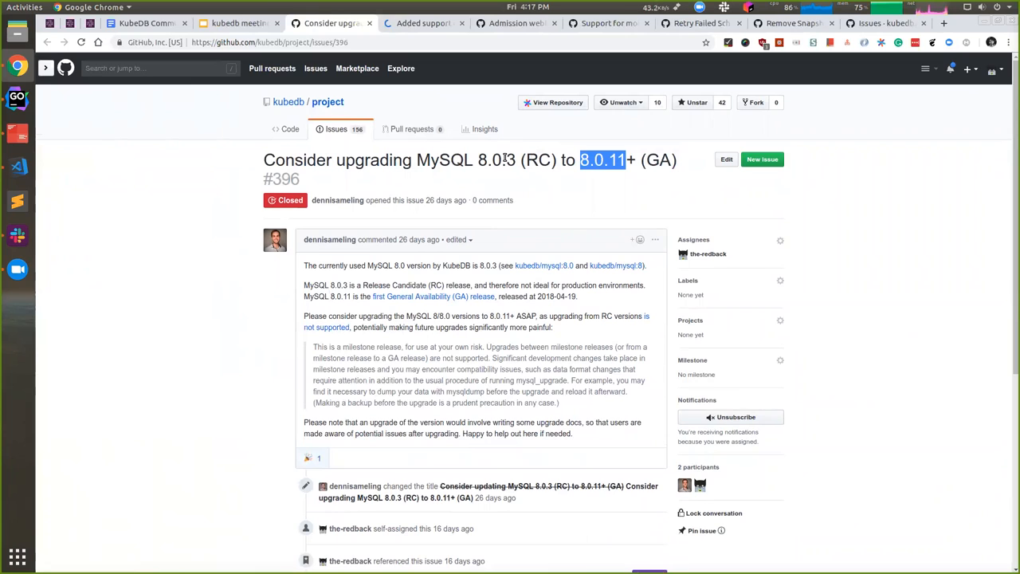
click(423, 22)
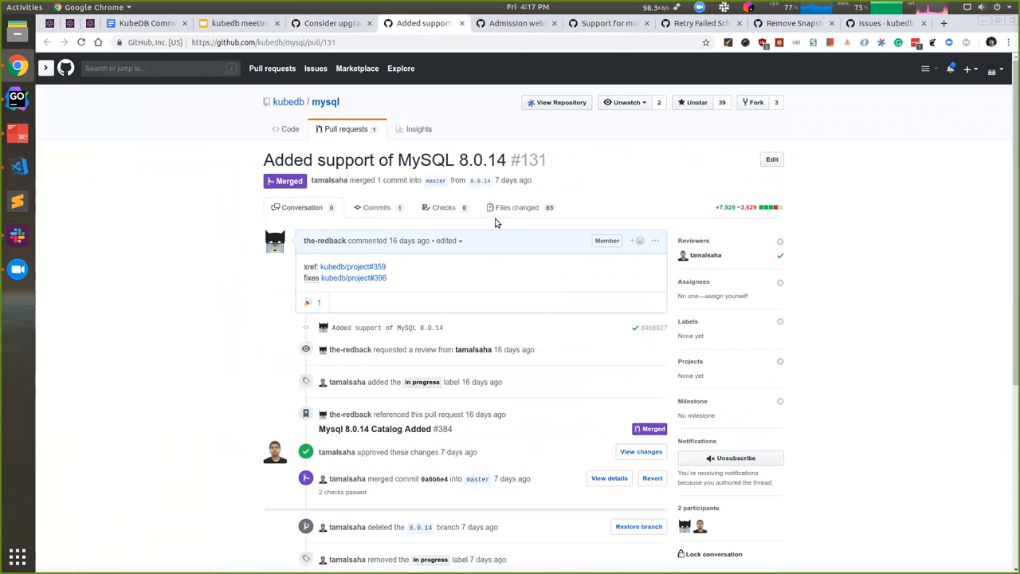
Step: Review PR #131's changed files adding the MySQL 8.0.14 build files, then return to the slides
click(516, 207)
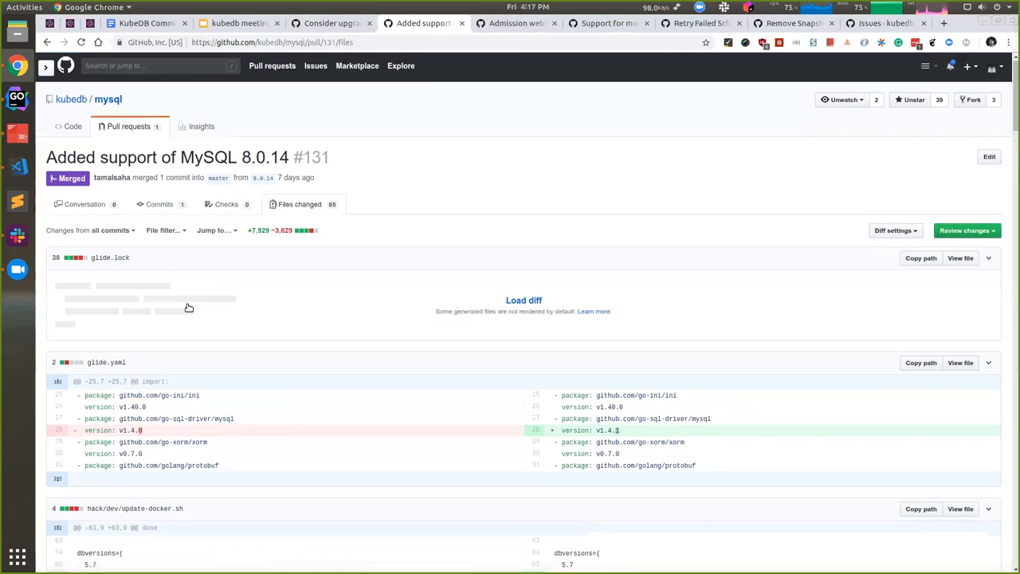
scroll(down, 3)
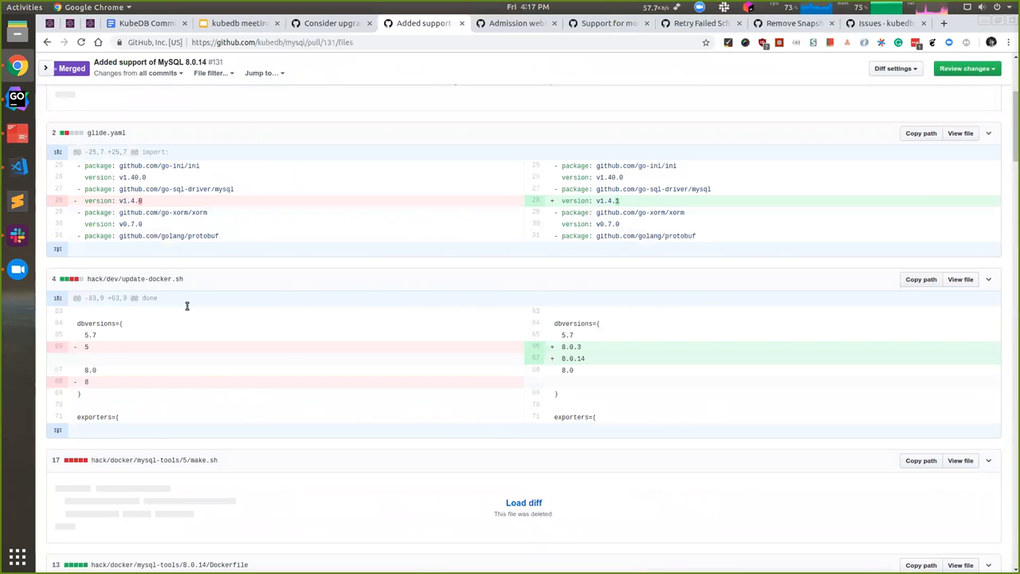
scroll(down, 3)
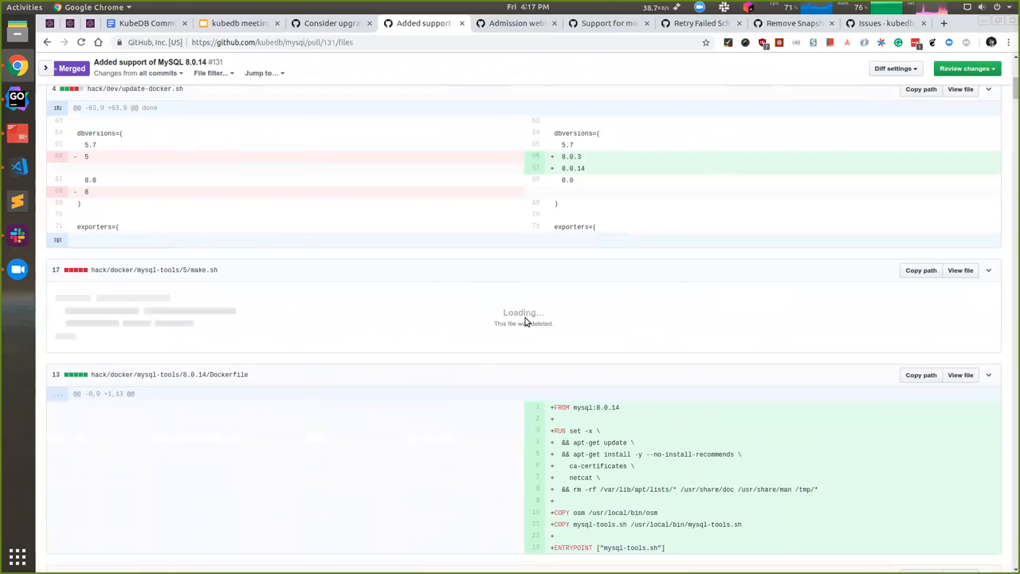
scroll(down, 3)
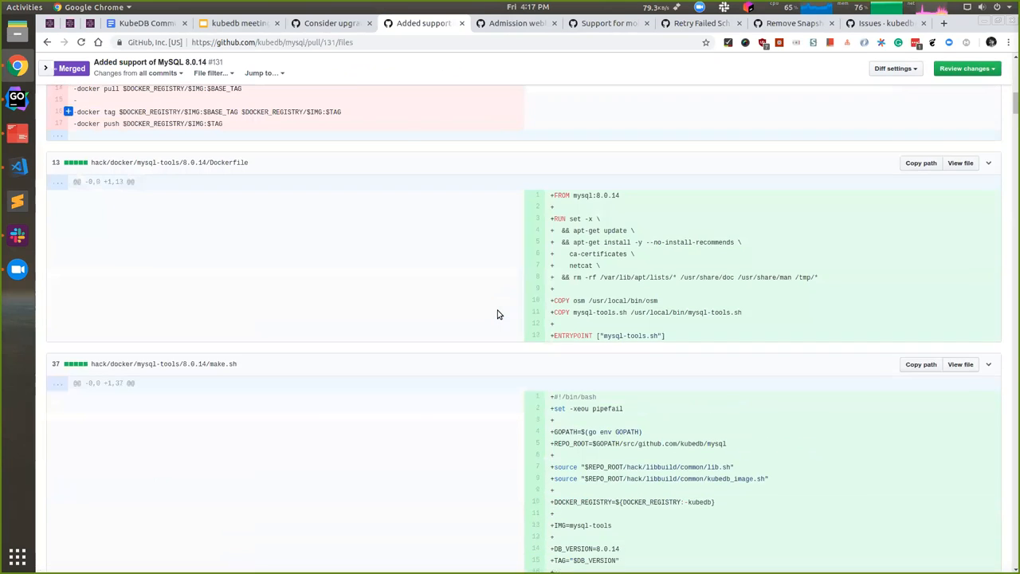
scroll(down, 3)
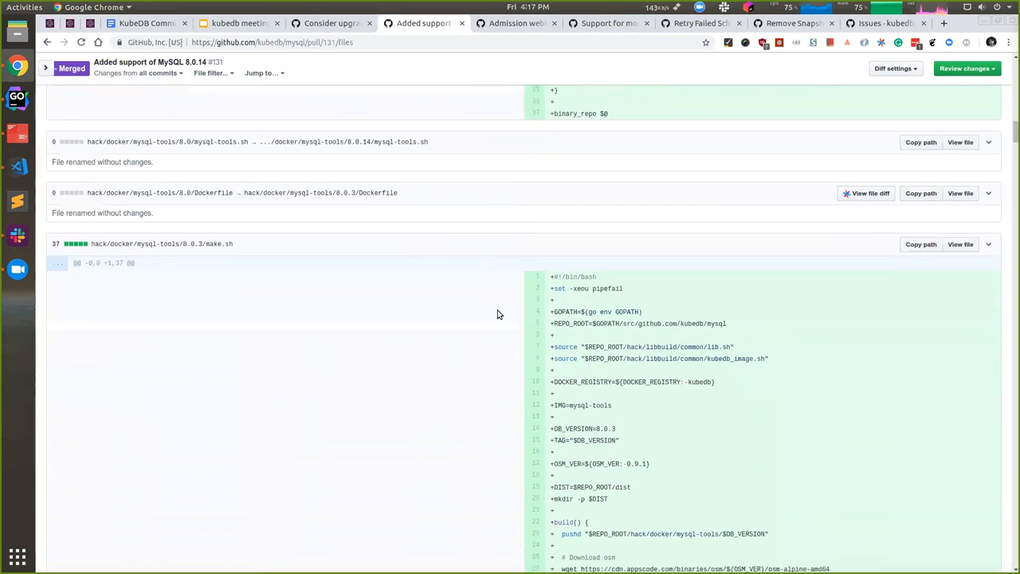
click(236, 22)
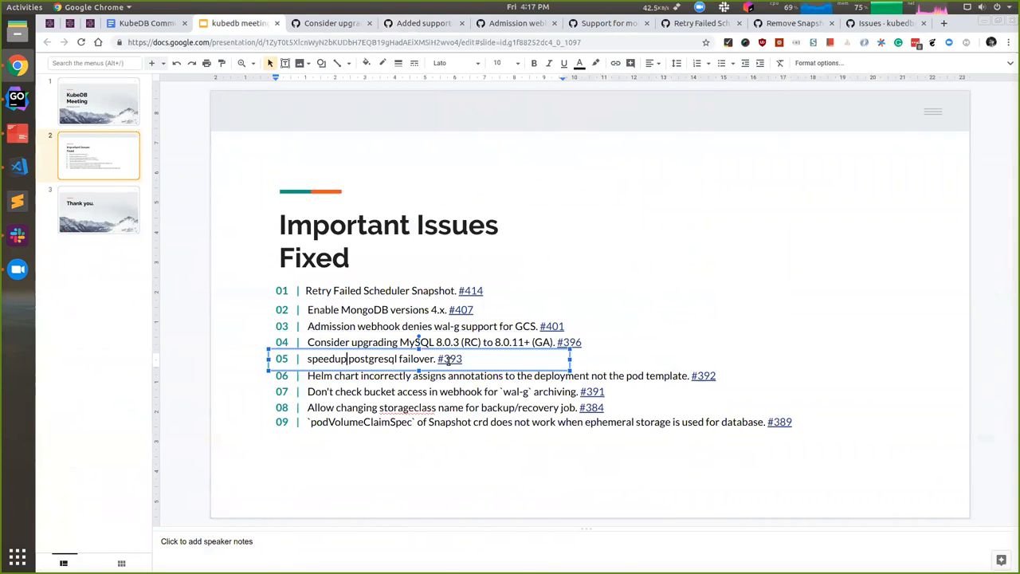
Step: From issue #393 on postgresql failover, reach PR #380 LeaderElection Configs and its changed files
click(450, 357)
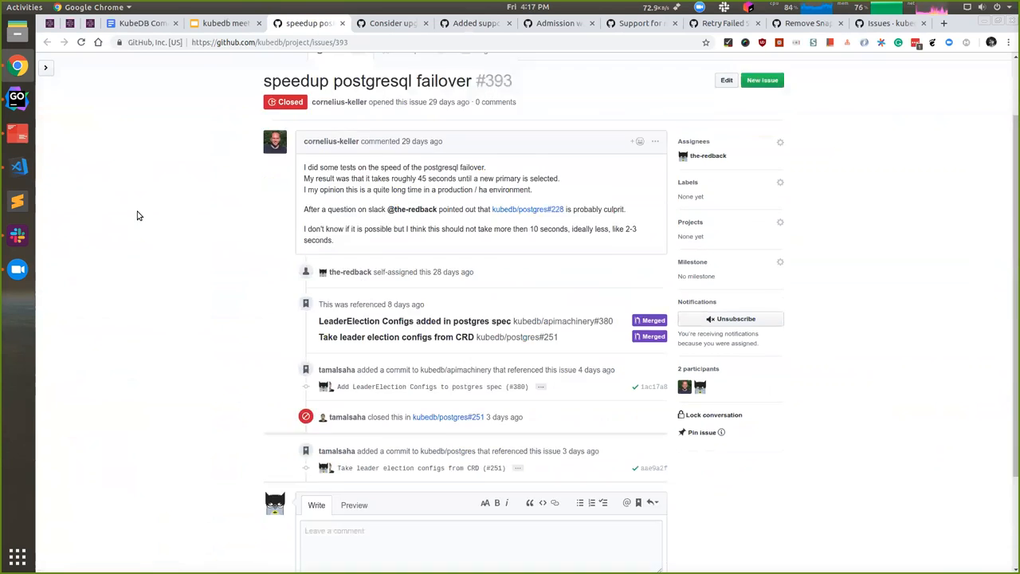
scroll(down, 3)
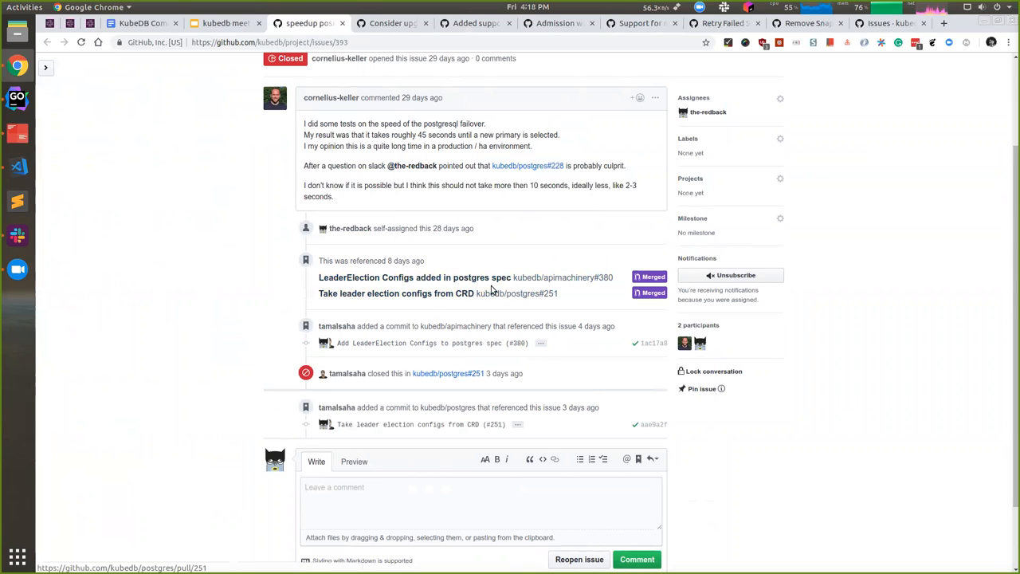
mouse_move(358, 278)
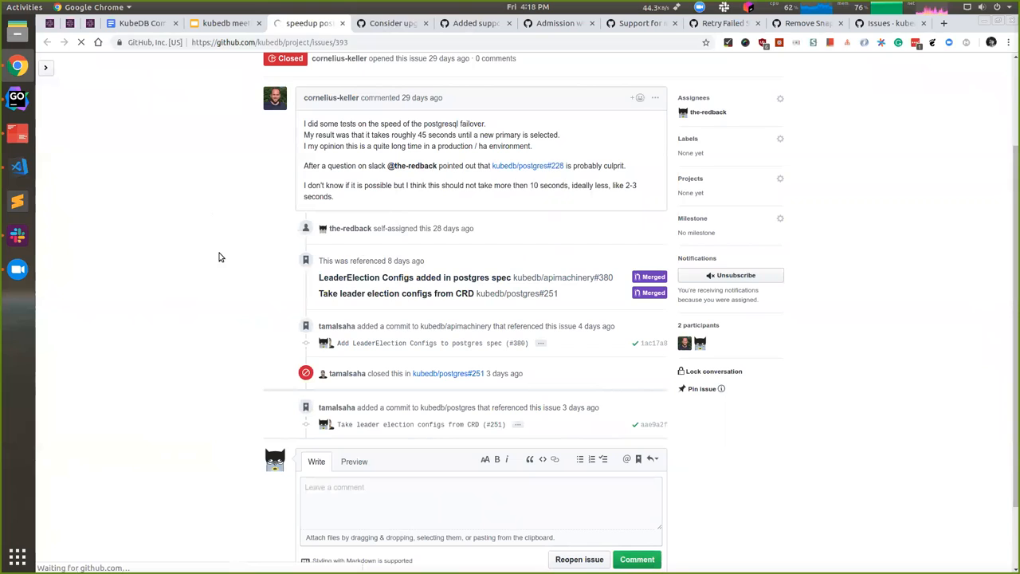
click(415, 277)
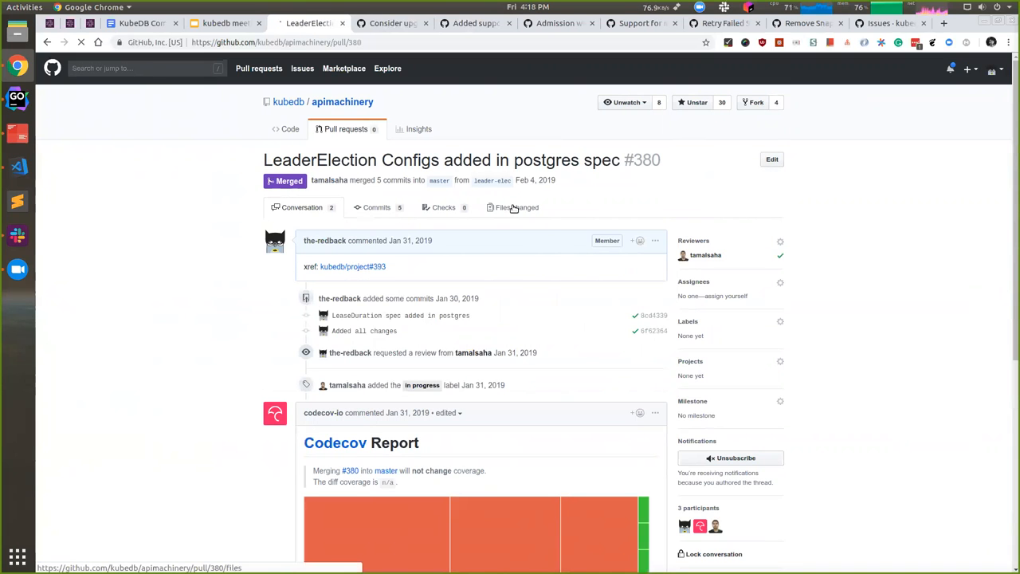
click(517, 207)
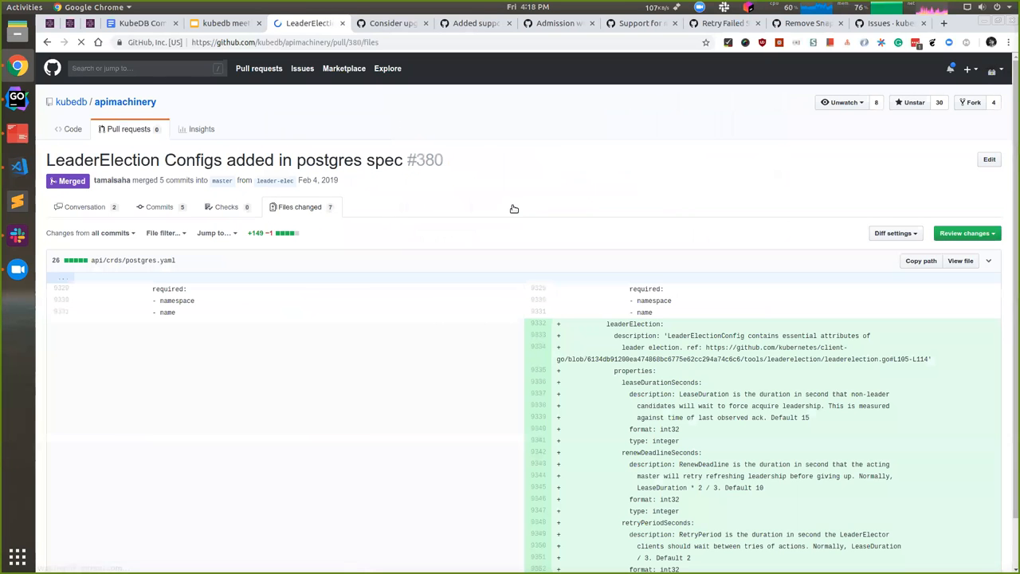
Step: Read PR #380's LeaderElectionConfig struct and deepcopy diffs, then return to the slides
scroll(down, 3)
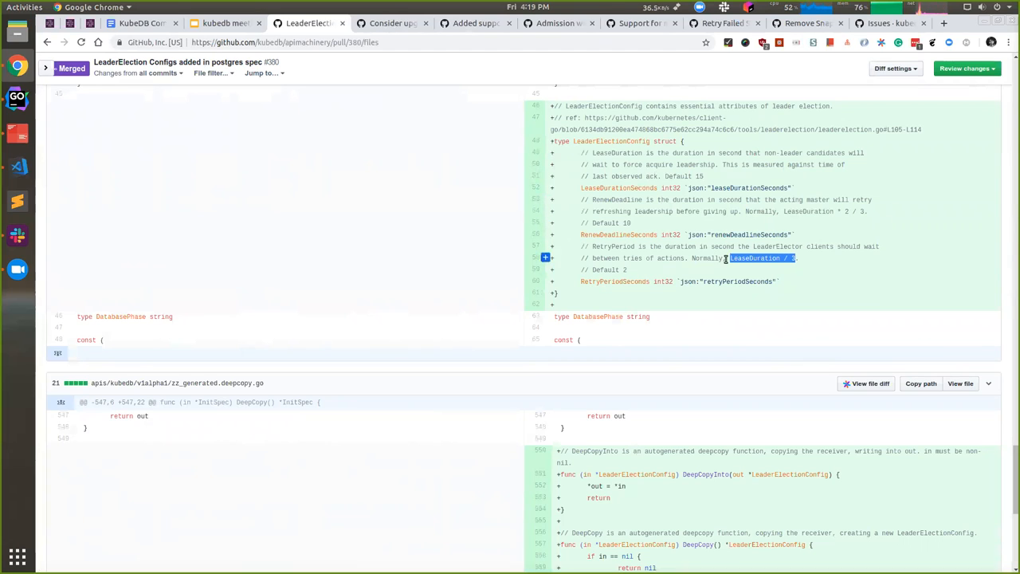
mouse_move(227, 22)
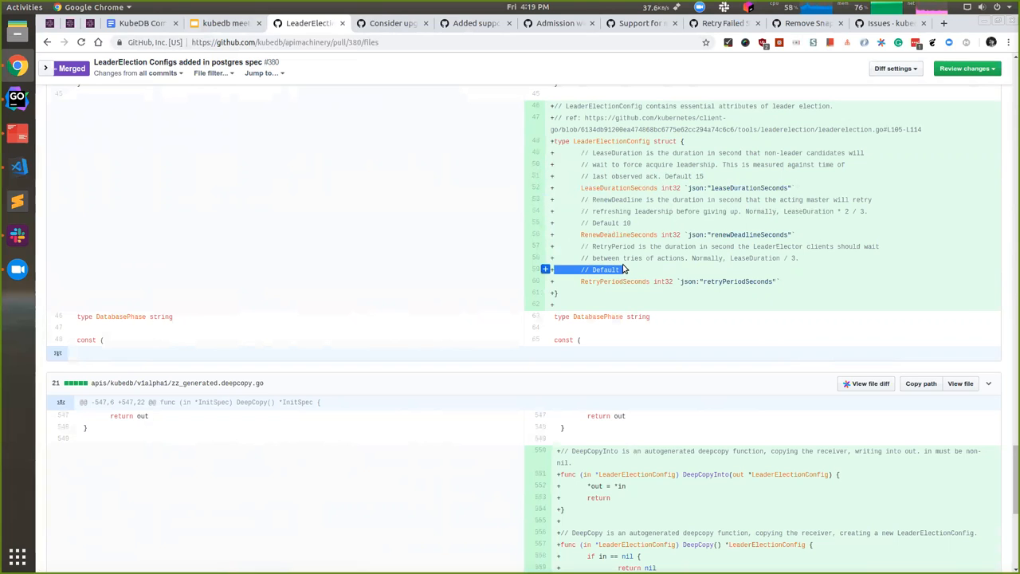
click(223, 23)
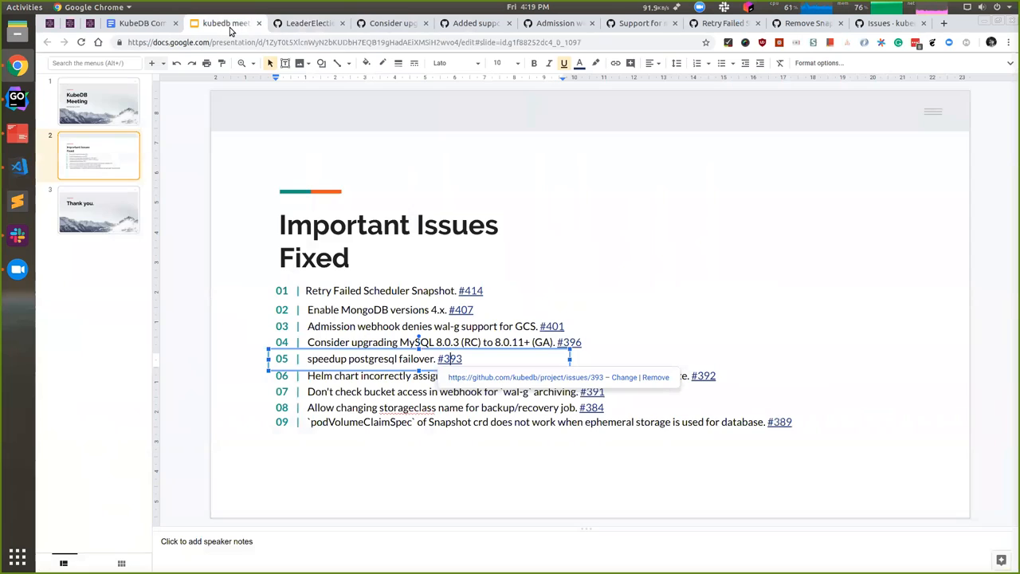
Step: Glance back at the LeaderElection PR, then follow slide line 06 to issue #392 on Helm chart annotations
click(306, 22)
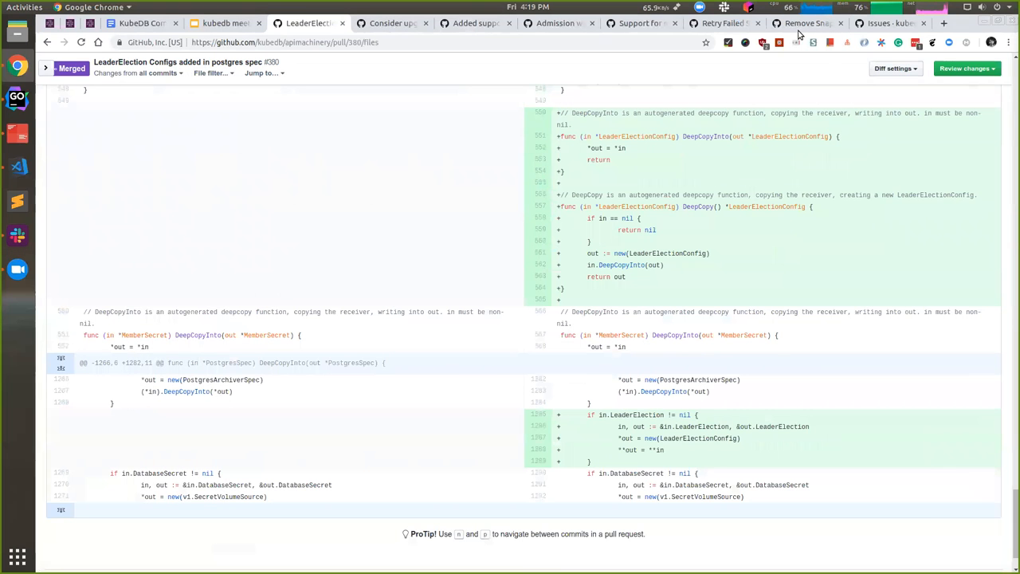
mouse_move(225, 23)
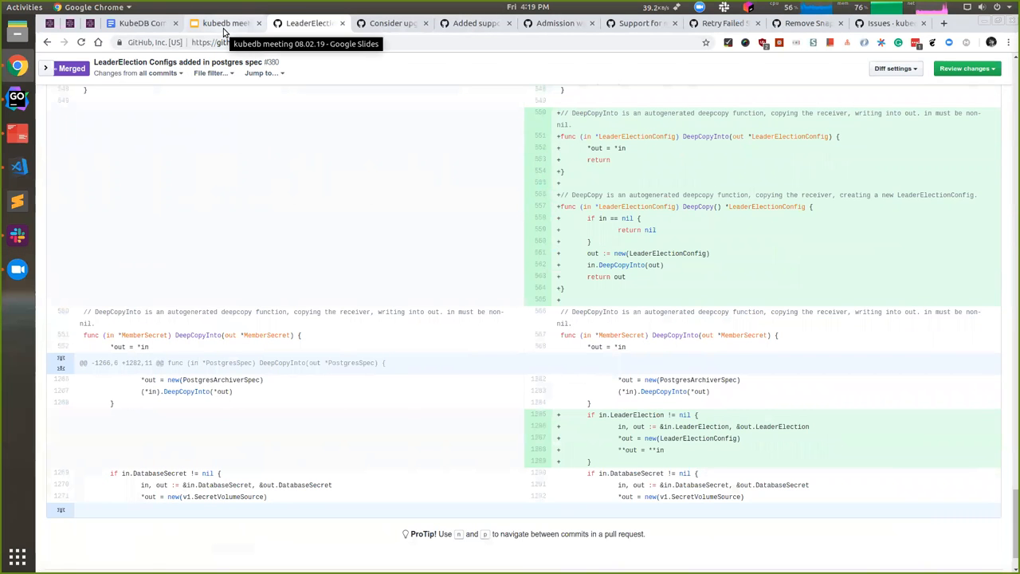
click(226, 22)
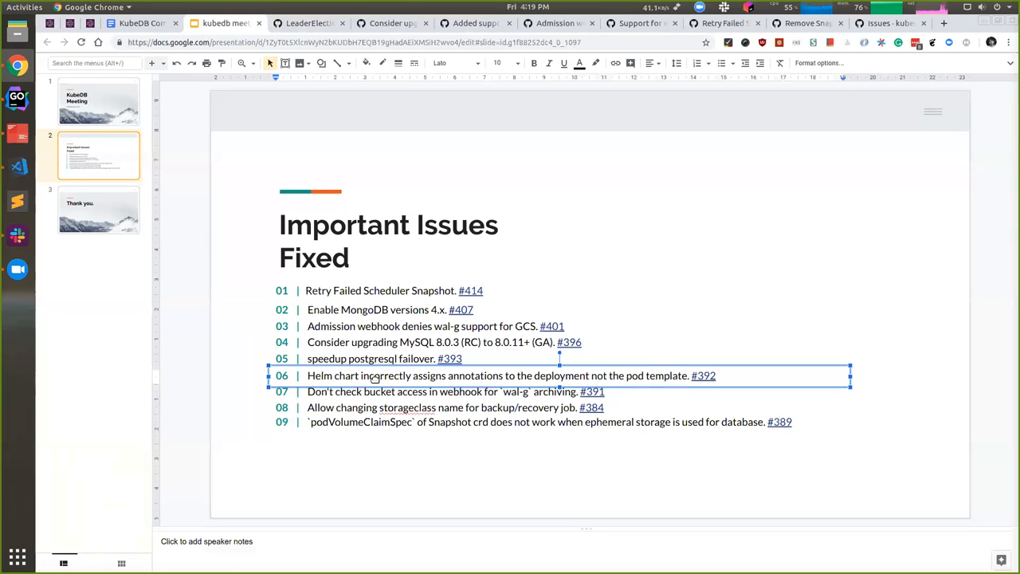
mouse_move(703, 376)
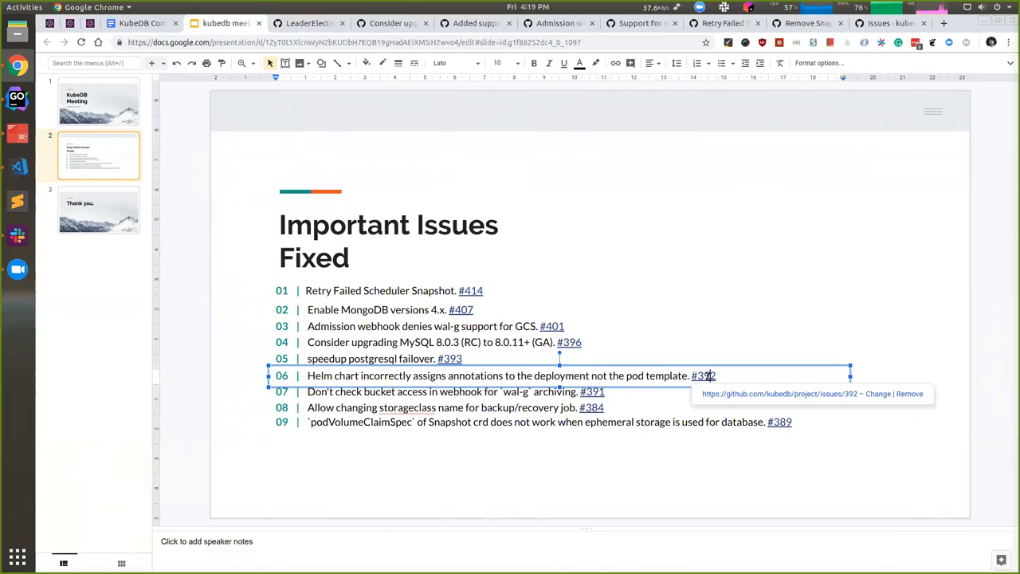
click(704, 377)
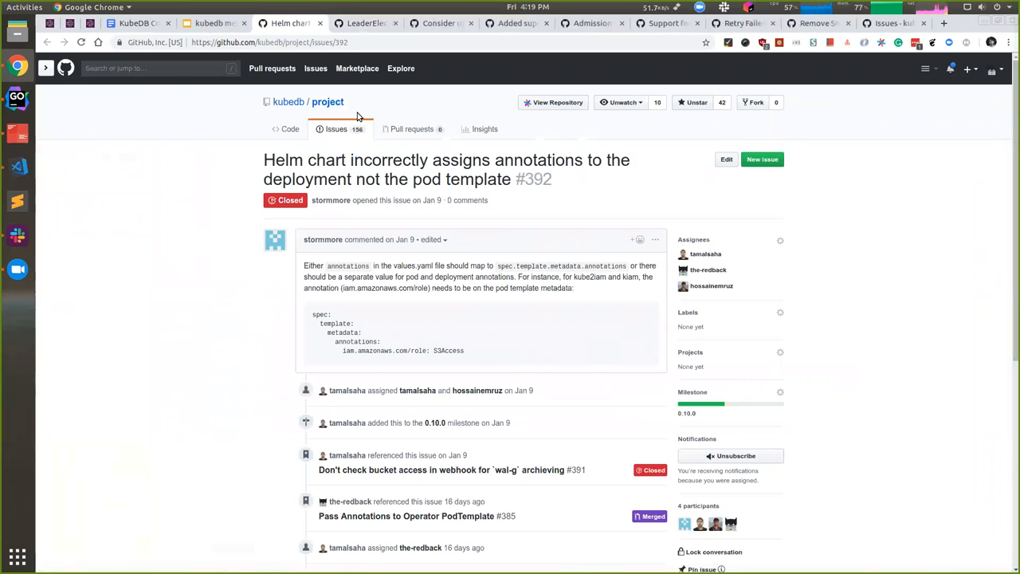
mouse_move(236, 306)
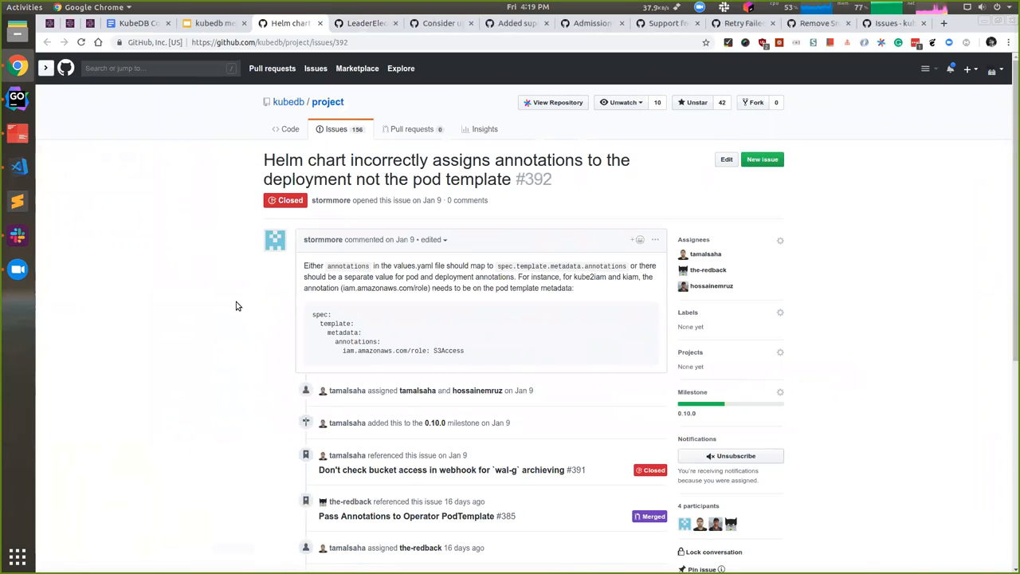
Step: Read issue #392's annotation example and merged PR #385 reference, then return to the slides
scroll(down, 3)
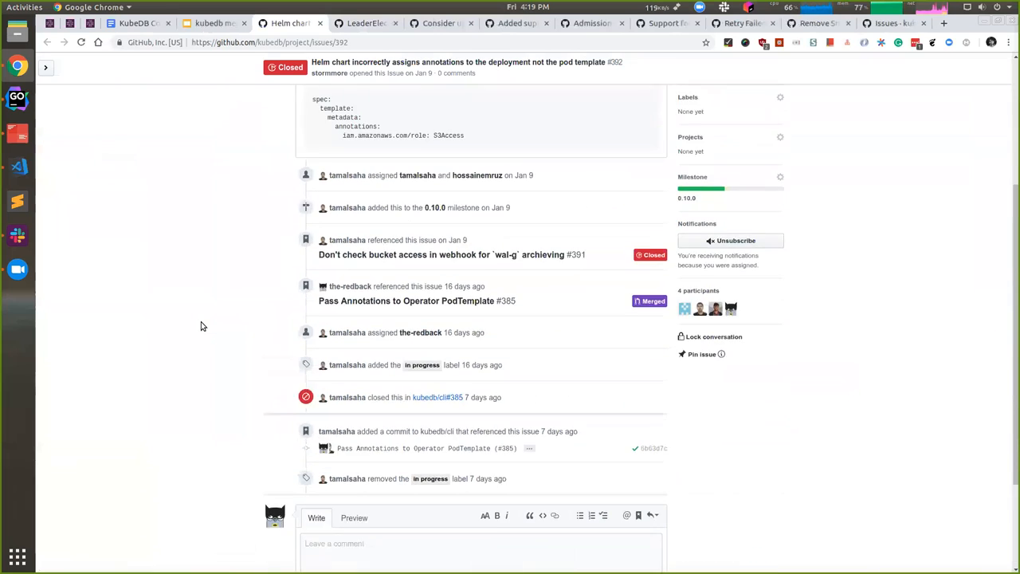
scroll(up, 3)
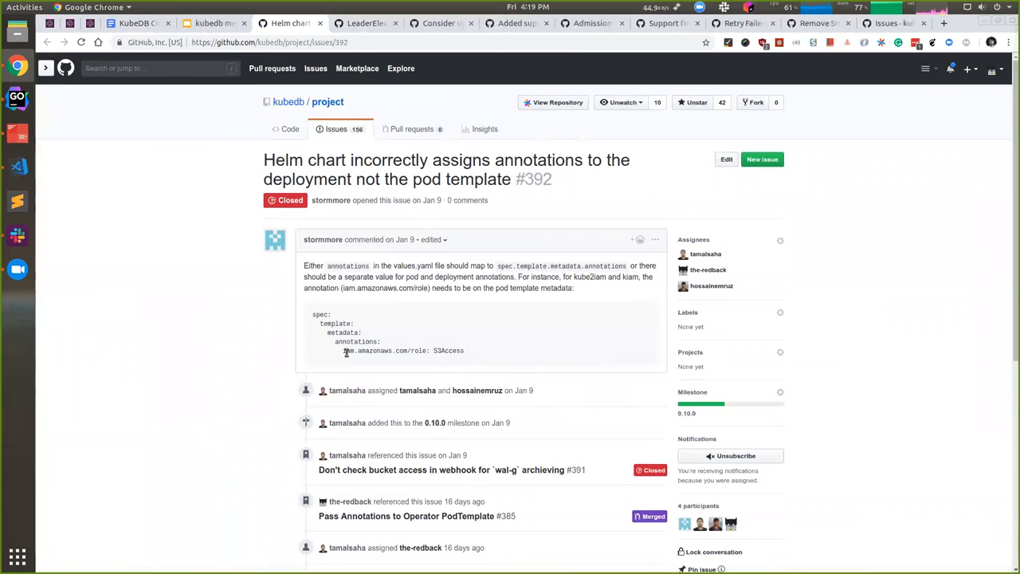
double_click(347, 351)
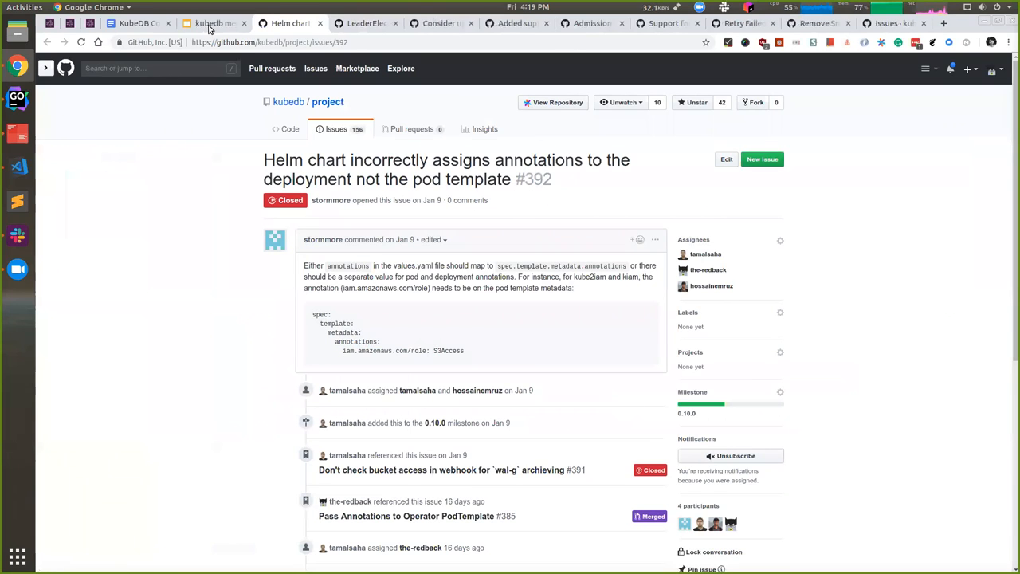
click(214, 22)
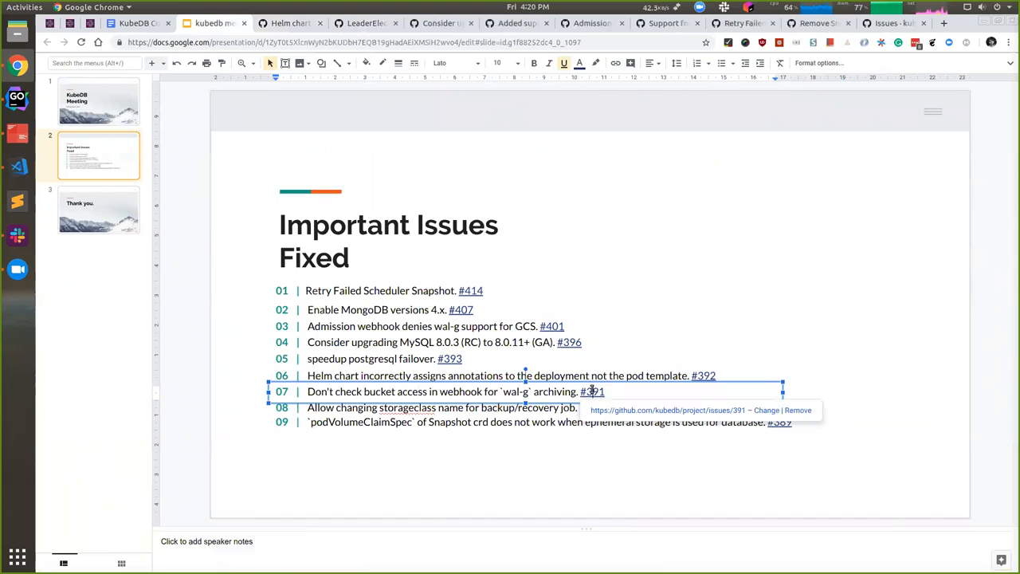
Step: Read issue #391 on skipping the wal-g webhook bucket-access check, then return to the slides
click(593, 393)
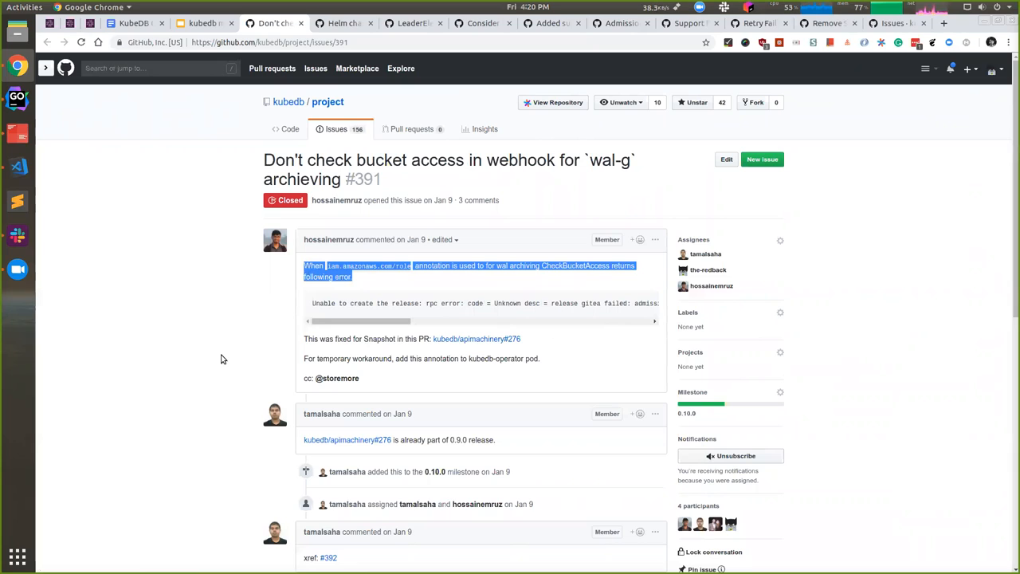
mouse_move(296, 157)
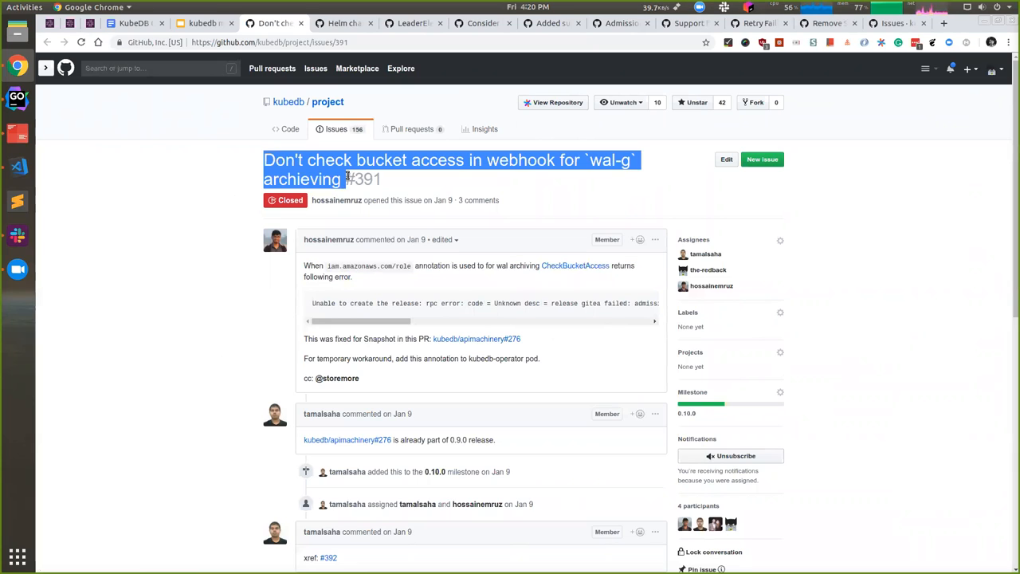
click(263, 162)
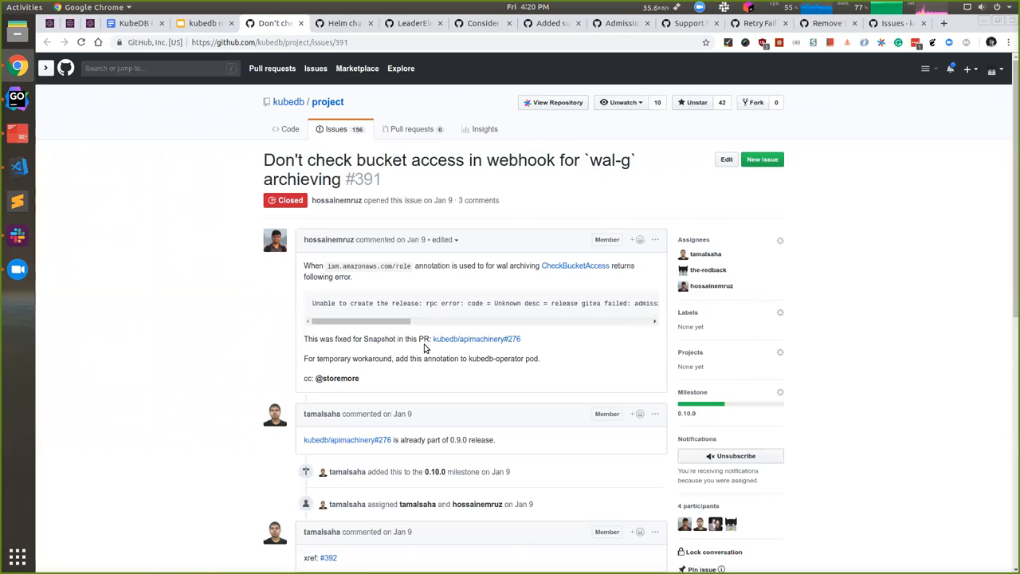
mouse_move(227, 333)
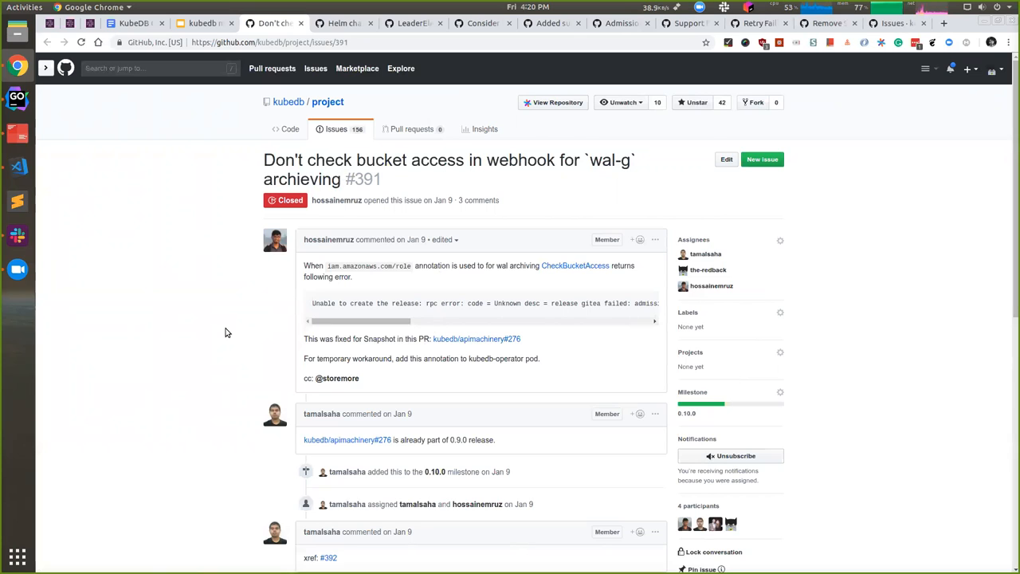
scroll(down, 3)
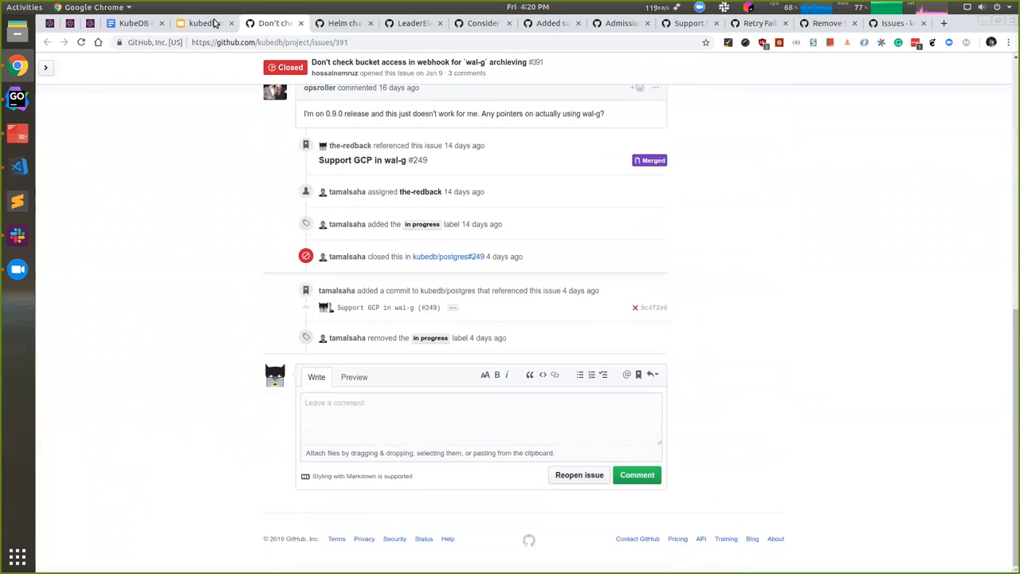
click(204, 23)
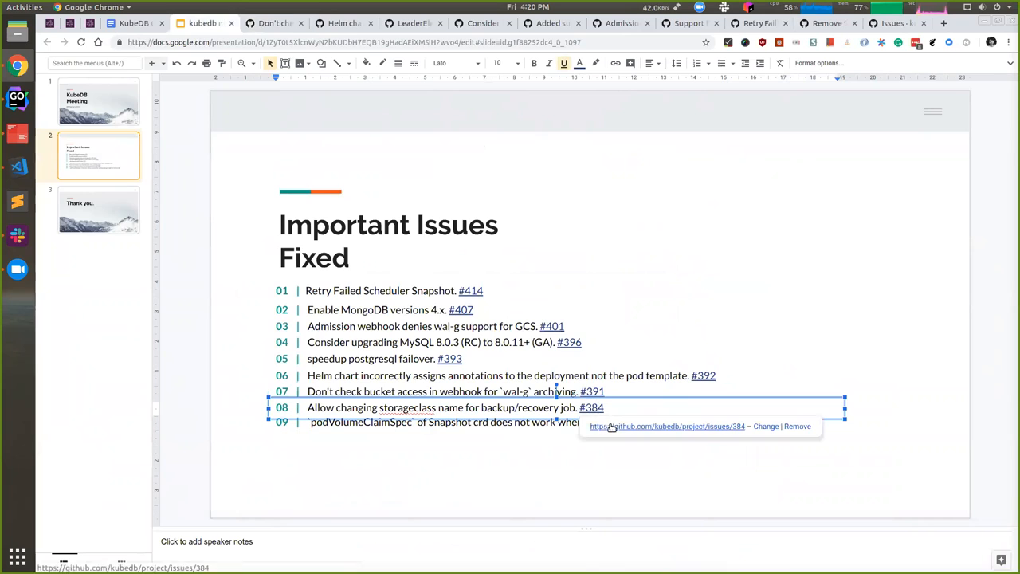
Step: Follow slide lines 08 and 09 to issues #384 (backup storageclass names) and #389
click(591, 408)
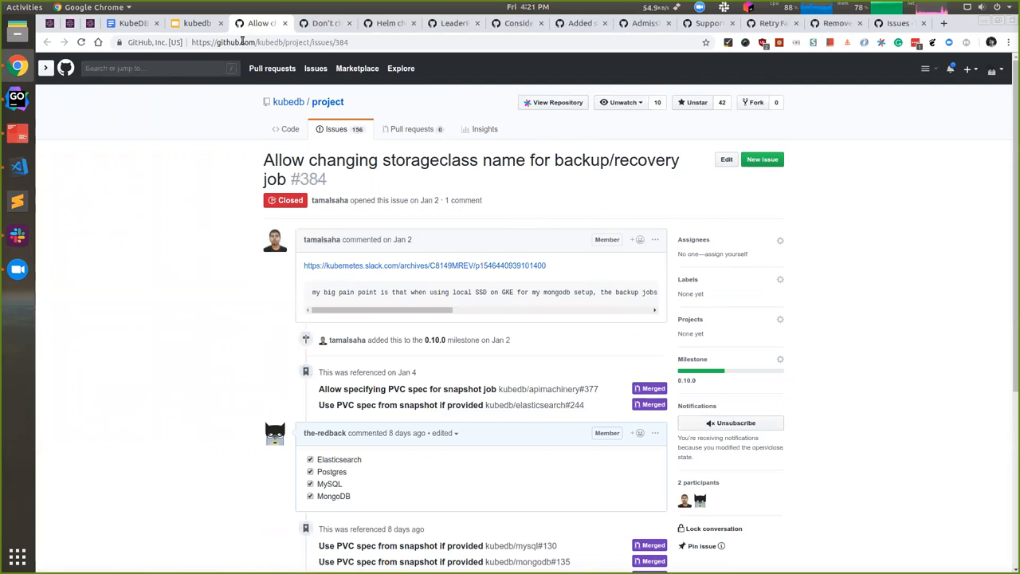
click(197, 22)
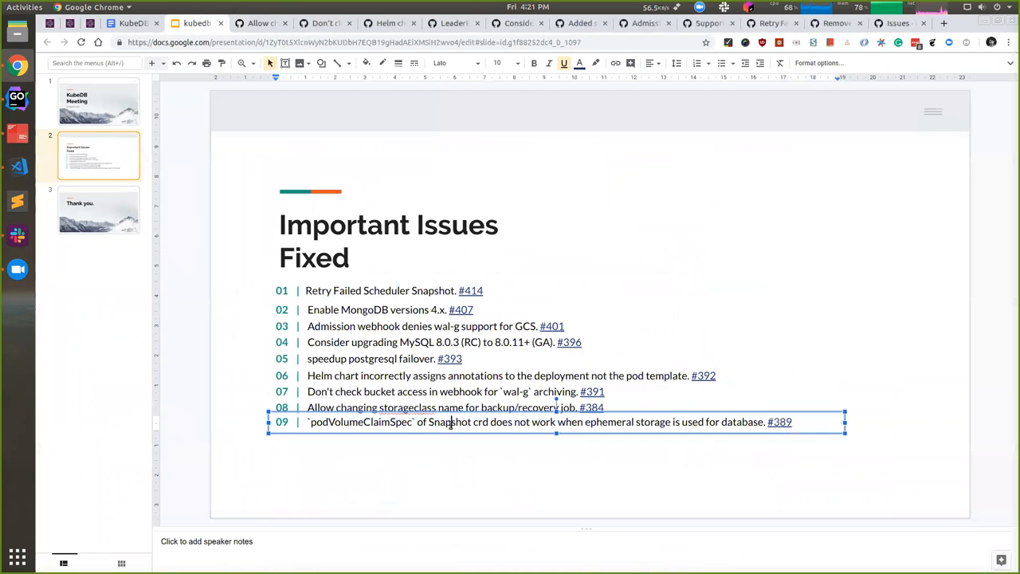
click(780, 421)
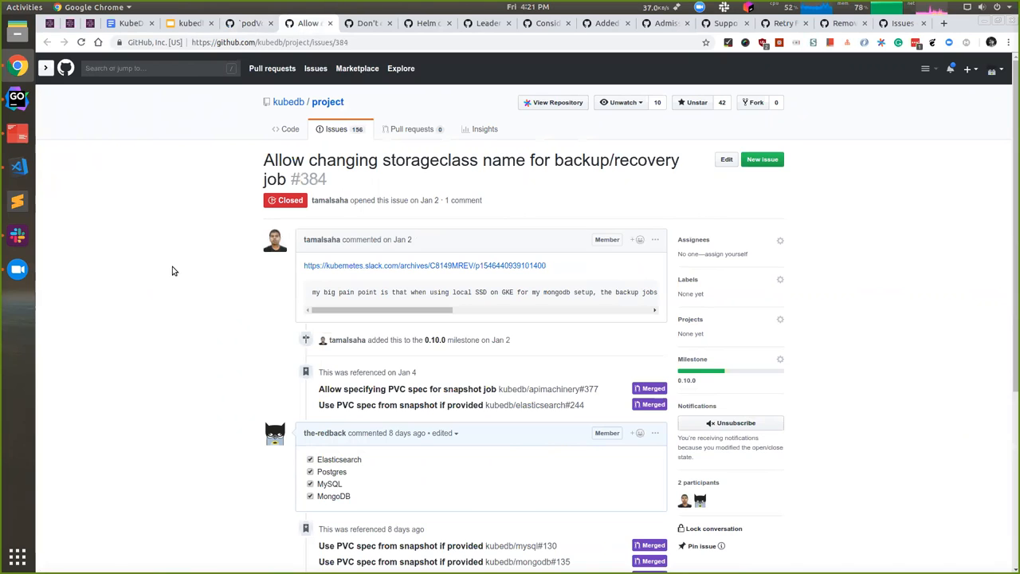
Step: Read through issue #389's ephemeral-storage fix commits and referenced pull requests
triple_click(472, 169)
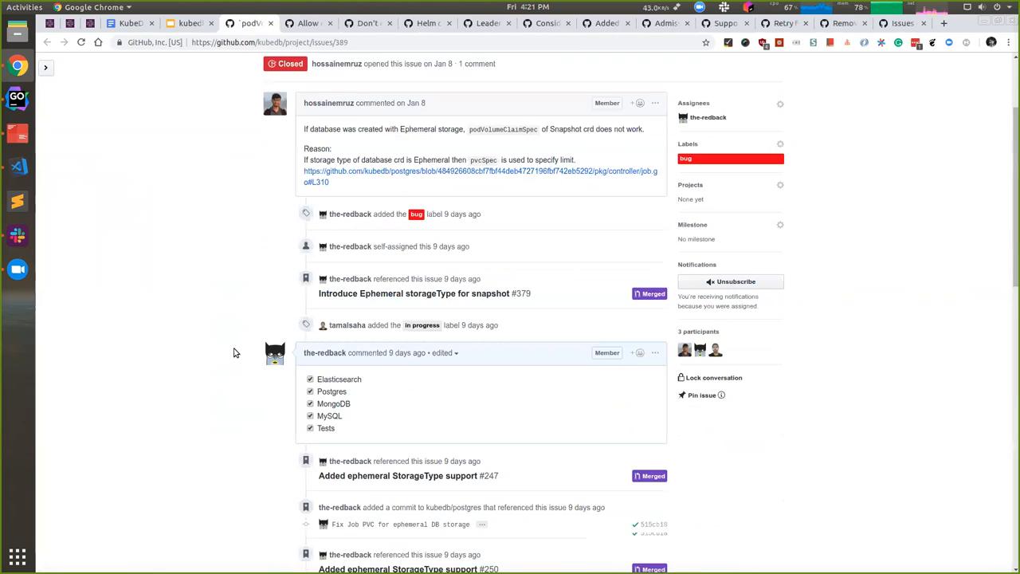
scroll(down, 3)
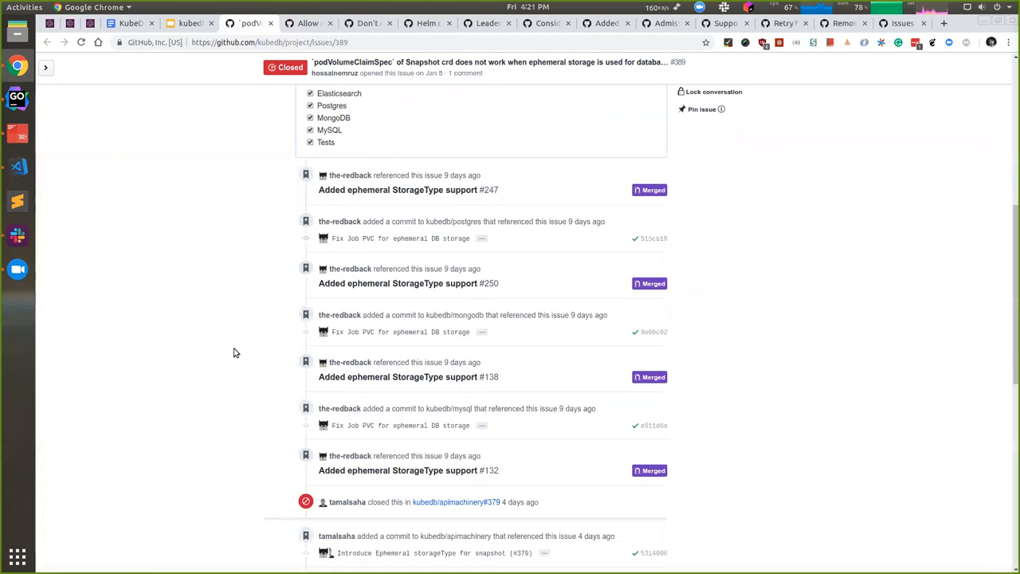
scroll(down, 3)
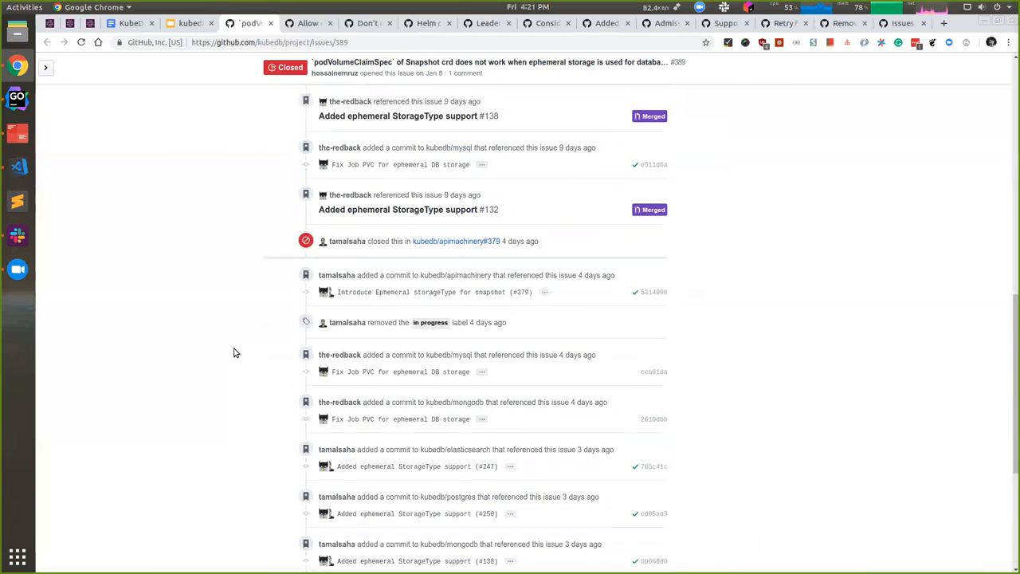
scroll(up, 3)
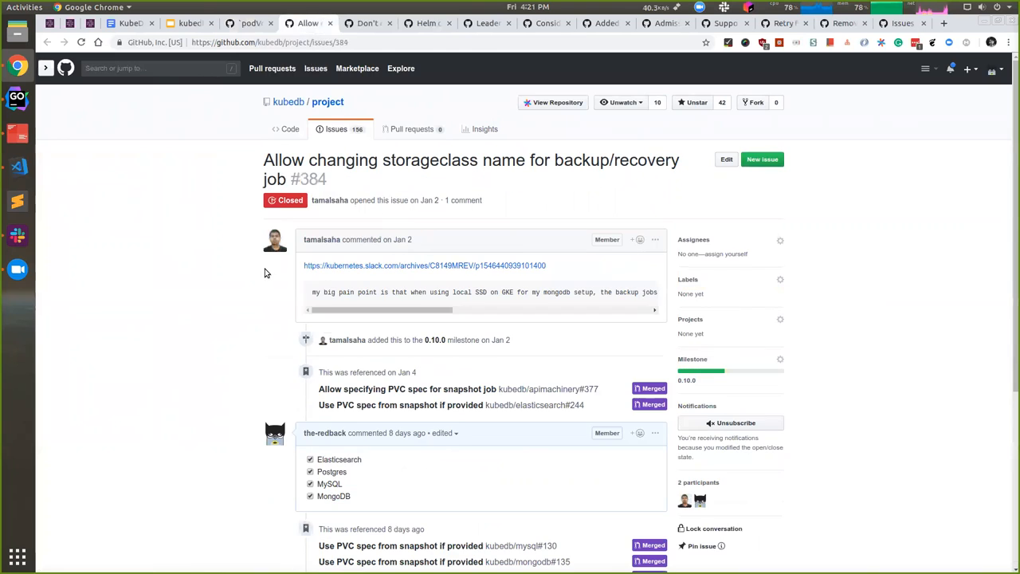
mouse_move(255, 291)
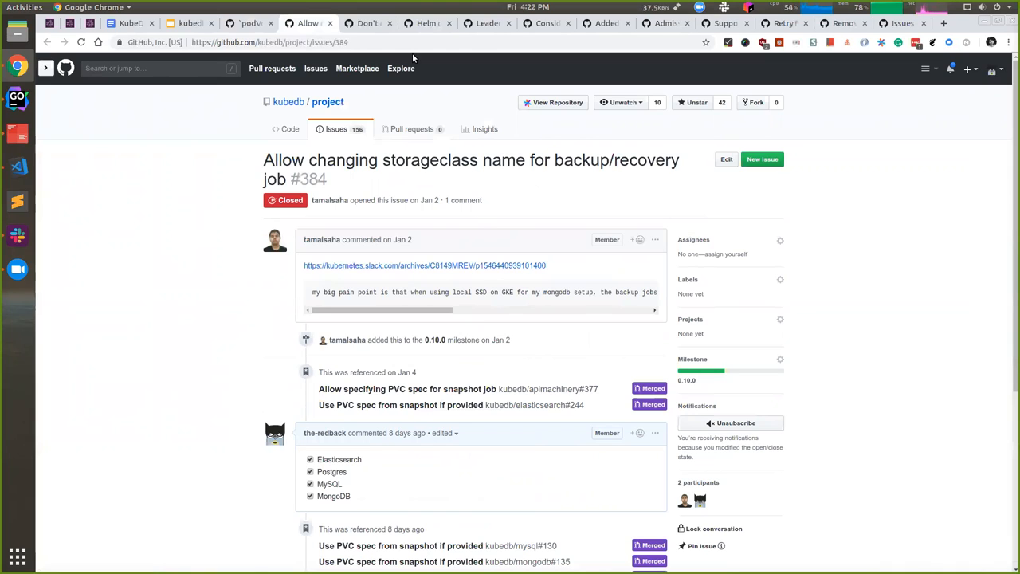
Step: Revisit issue #389 on podVolumeClaimSpec with ephemeral storage, then return to the slides
click(188, 22)
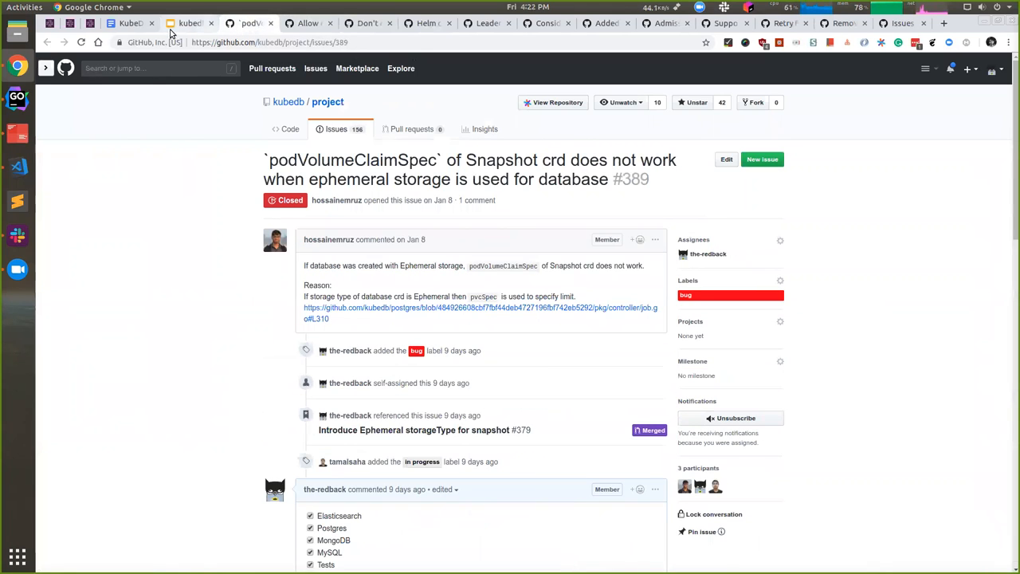
click(190, 22)
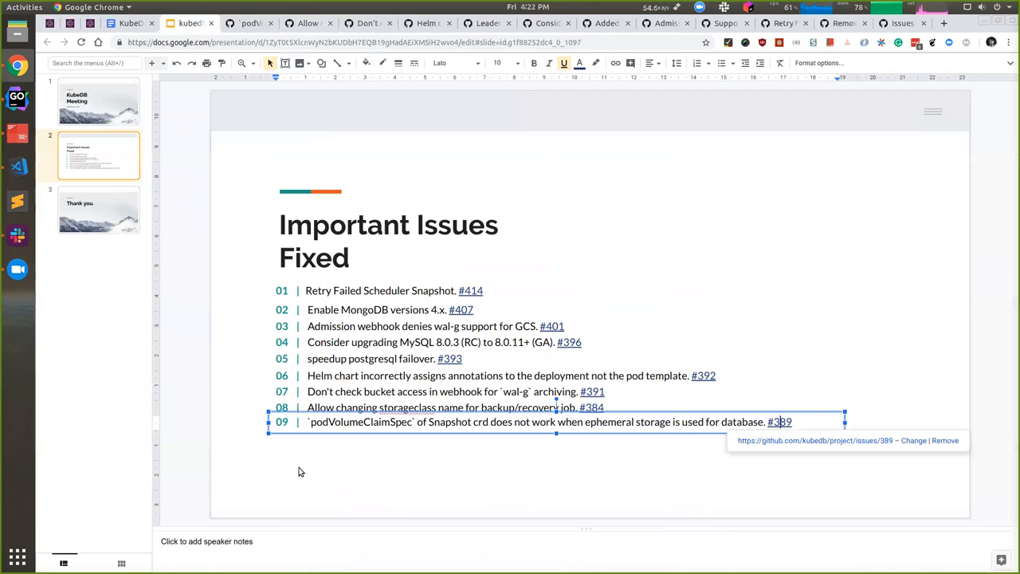
Step: Deselect the issues text box so the closing 'Thank you.' slide can be shown
click(99, 211)
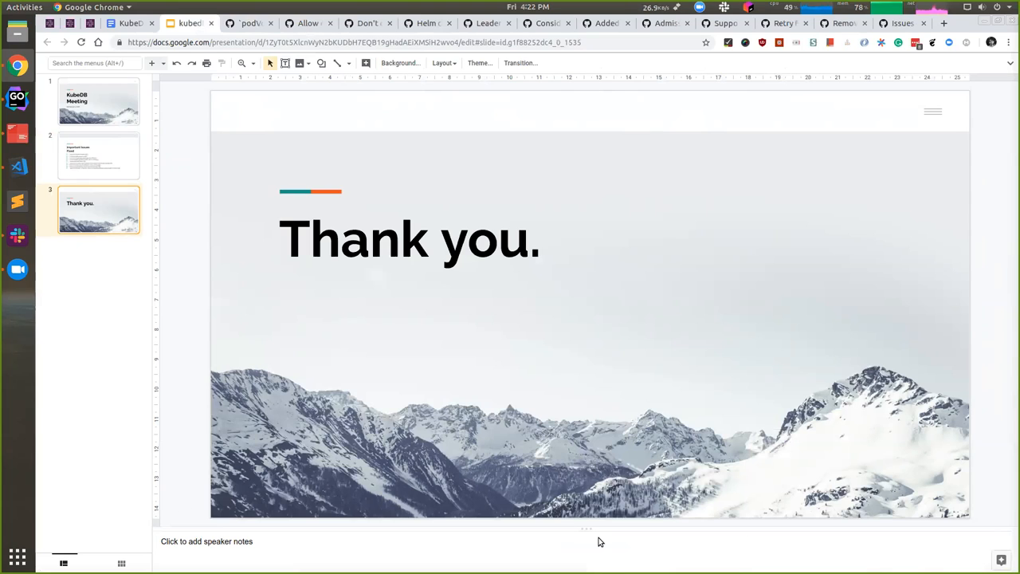
mouse_move(421, 360)
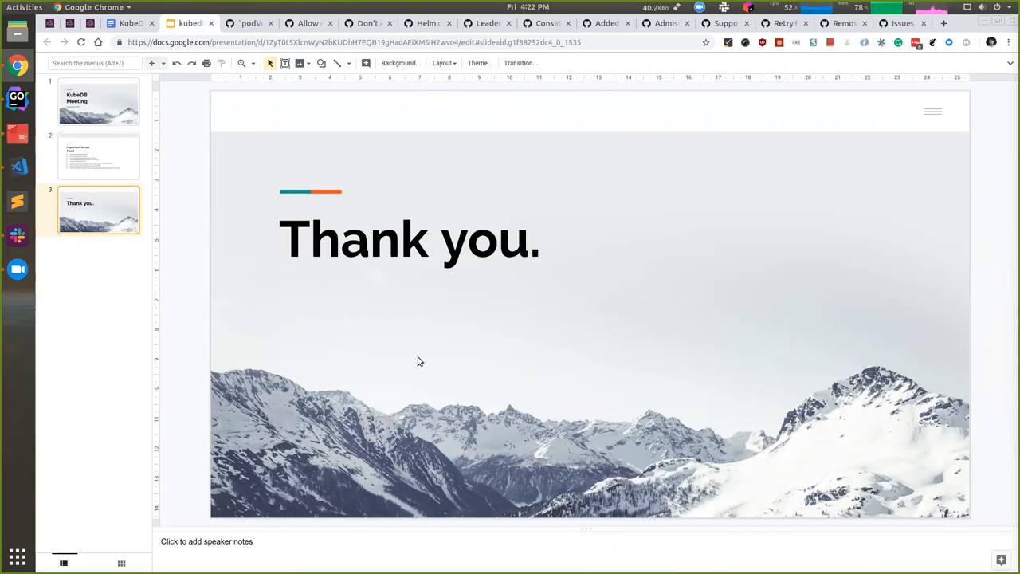
mouse_move(603, 555)
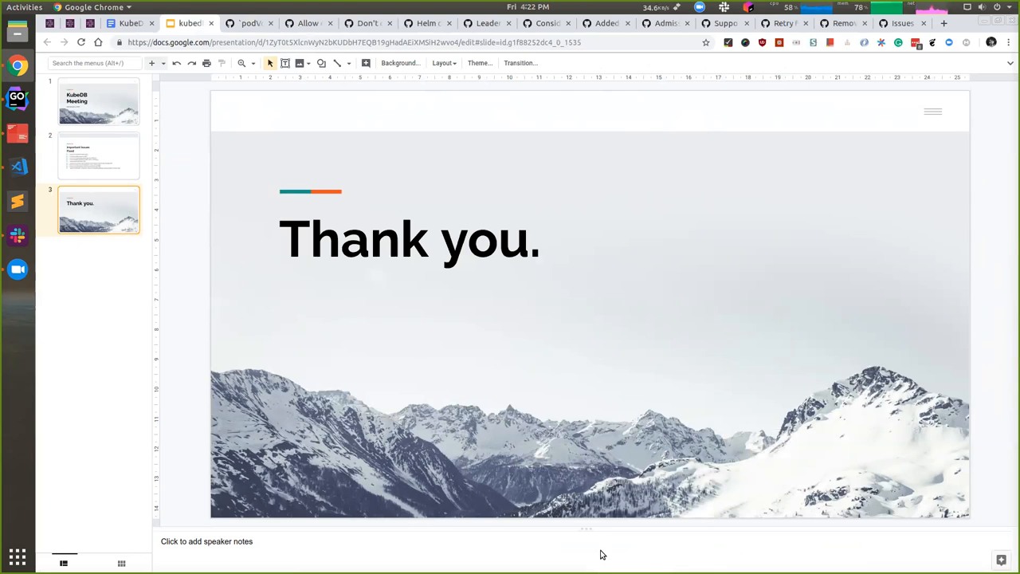